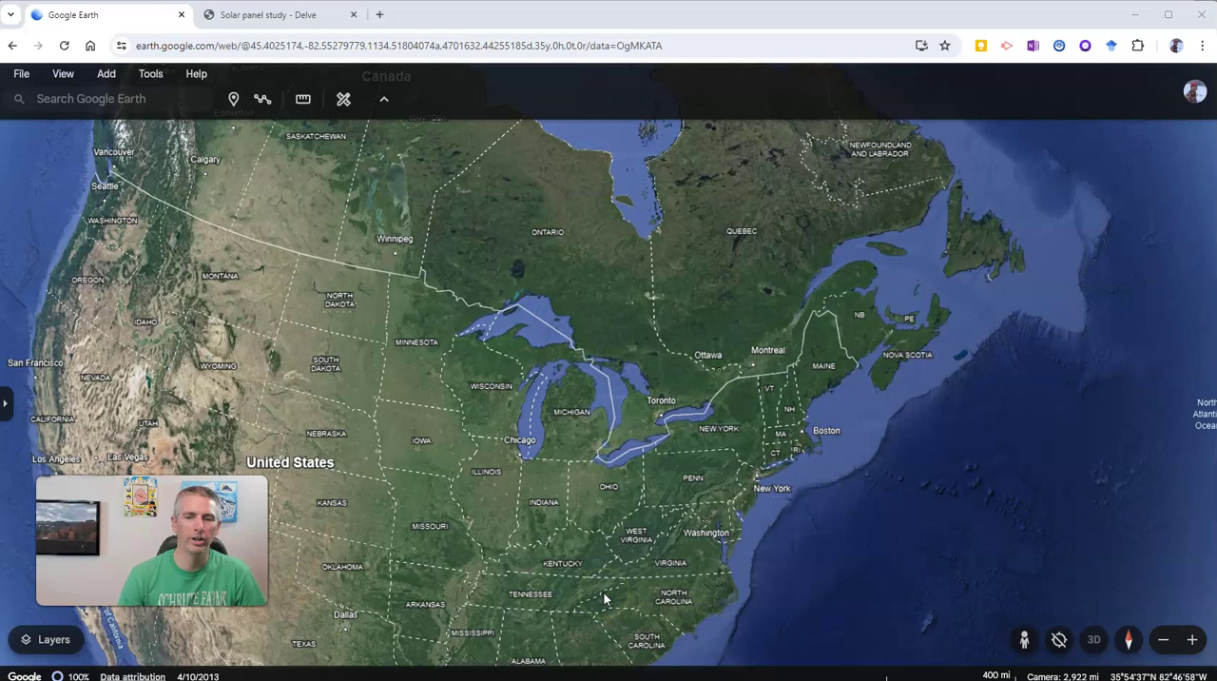
{"action": "mouse_move", "coordinate": [485, 487]}
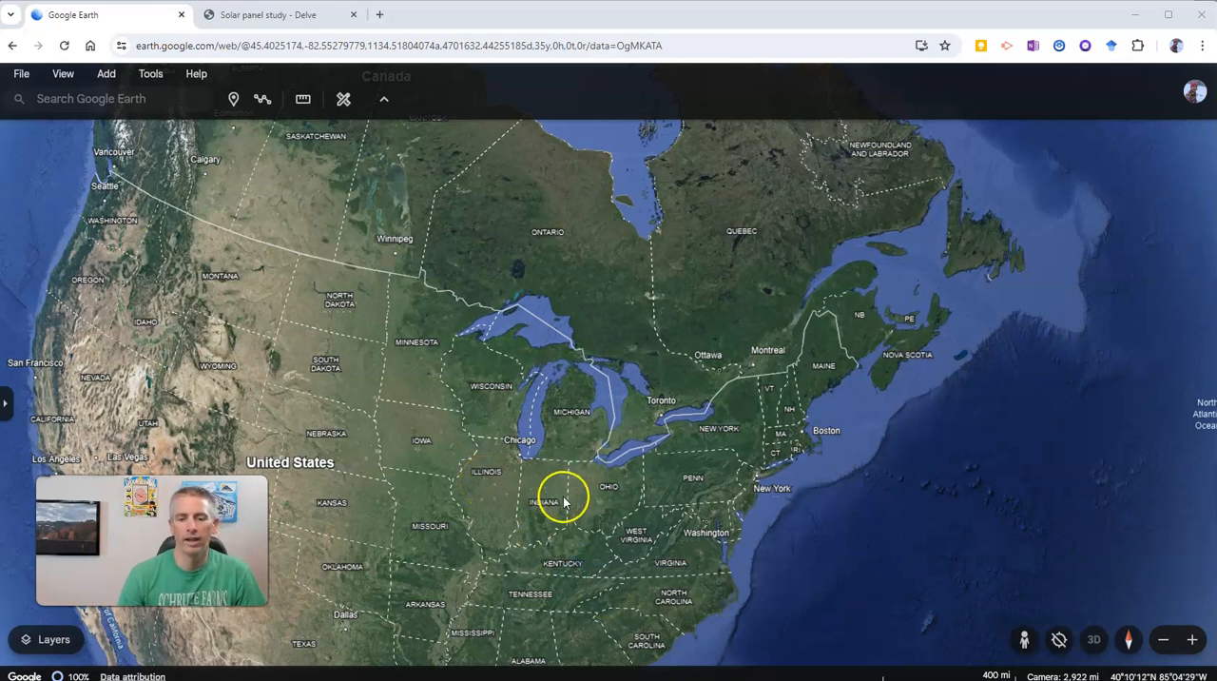
{"action": "mouse_move", "coordinate": [618, 517]}
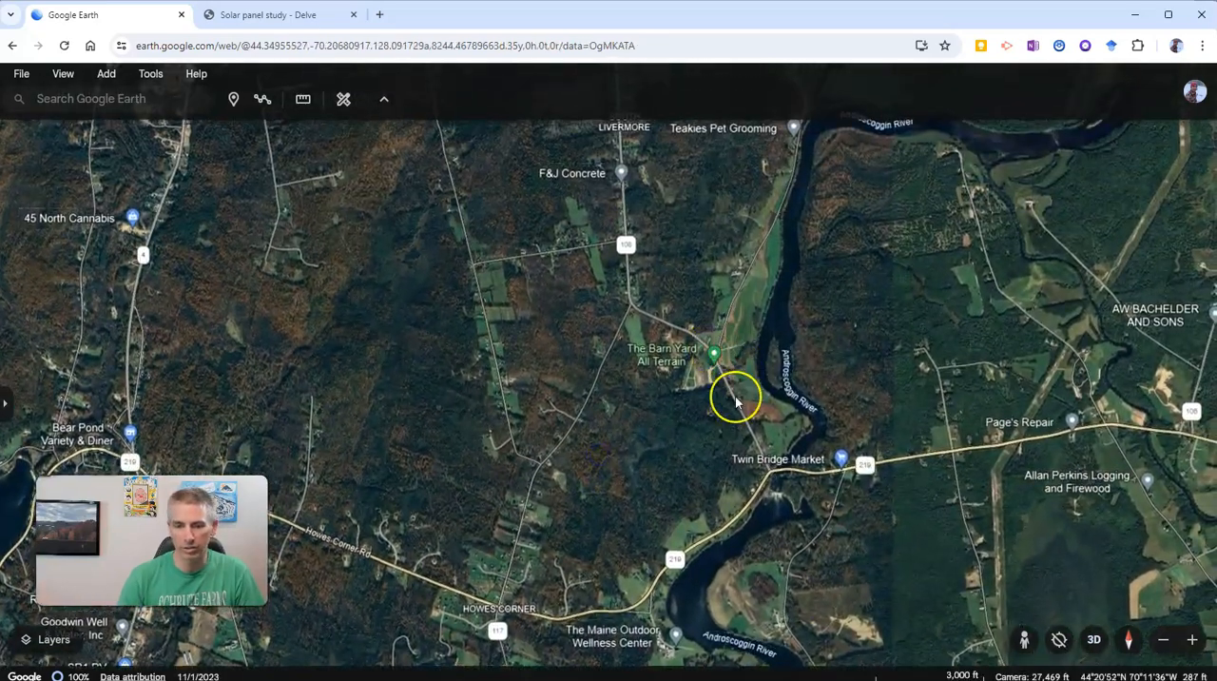
- Zoom in and center the aerial view on the fields beside River Rd along the Androscoggin River
{"action": "scroll", "scroll_direction": "up", "scroll_amount": 3}
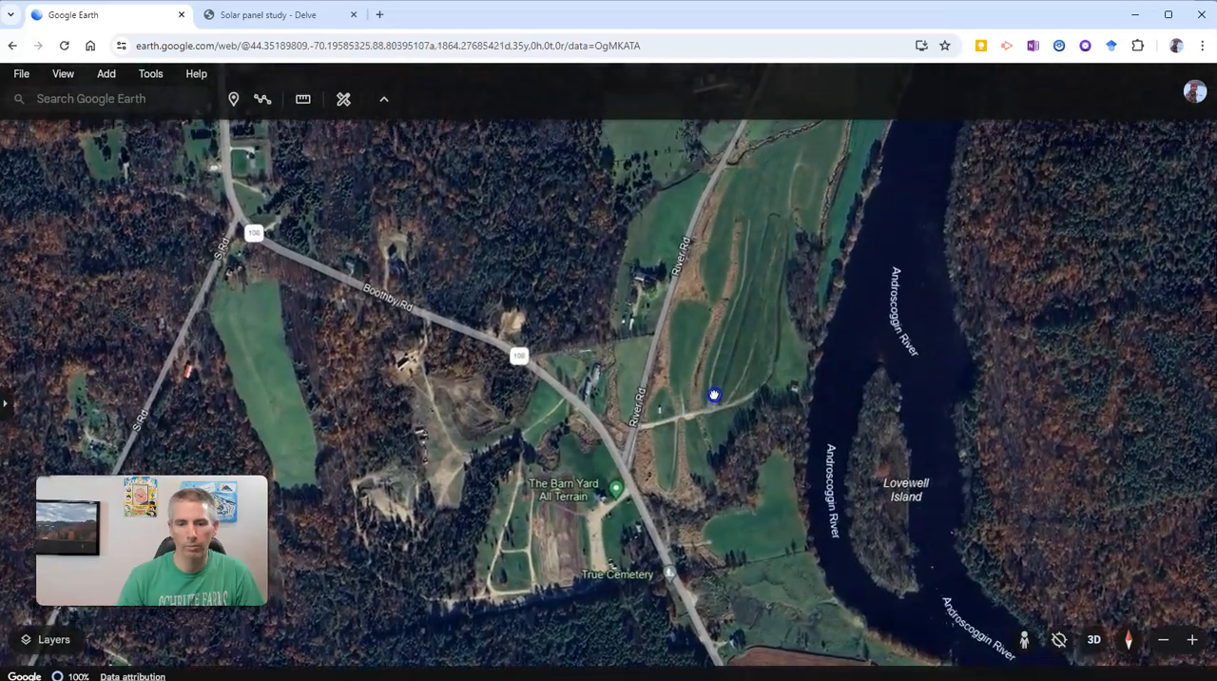
{"action": "left_click_drag", "start_coordinate": [716, 396], "coordinate": [707, 371]}
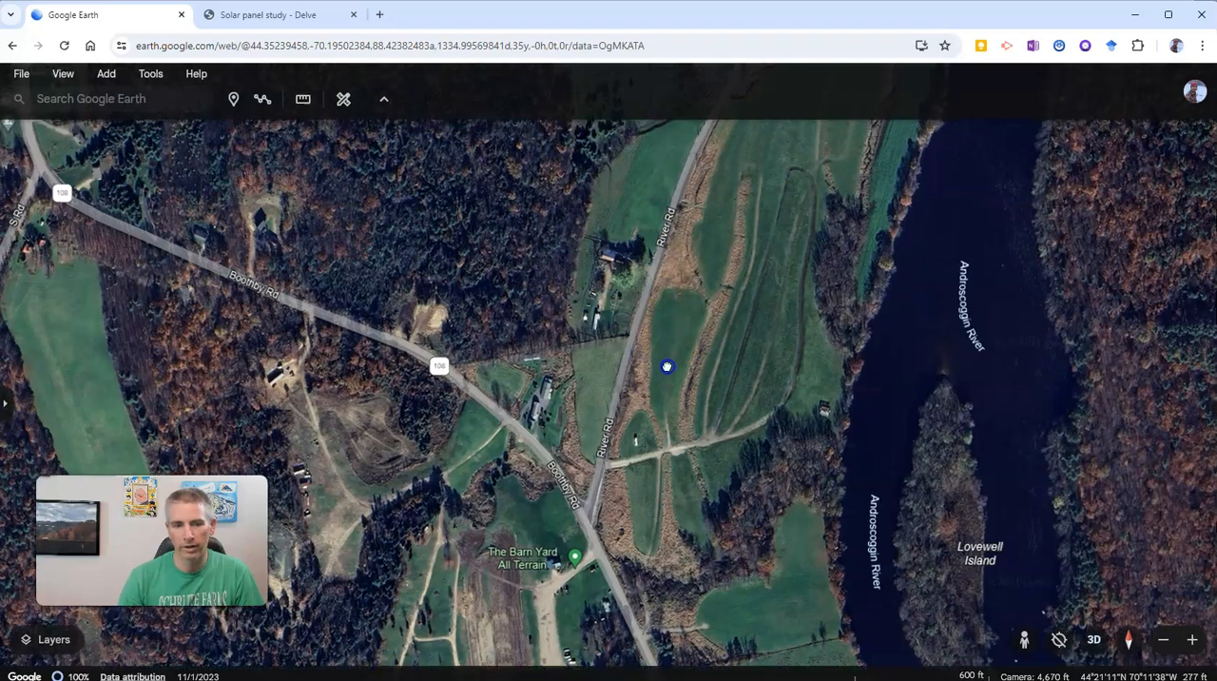
{"action": "left_click_drag", "start_coordinate": [665, 365], "coordinate": [617, 353]}
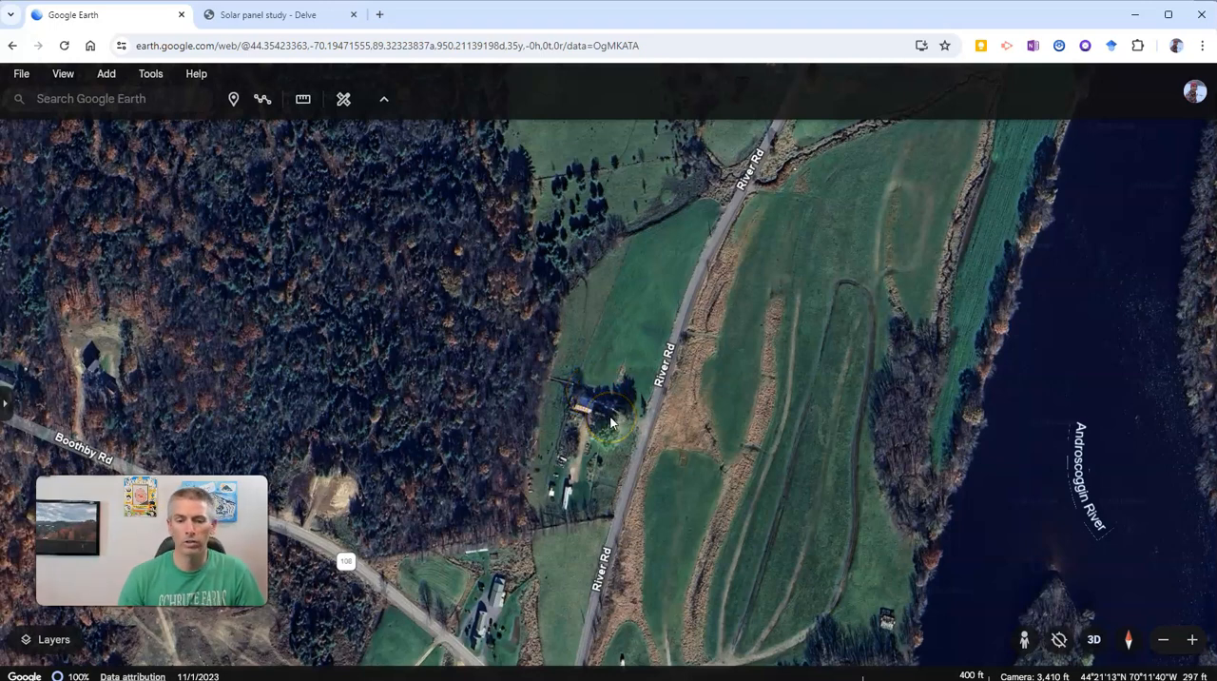
{"action": "mouse_move", "coordinate": [342, 99]}
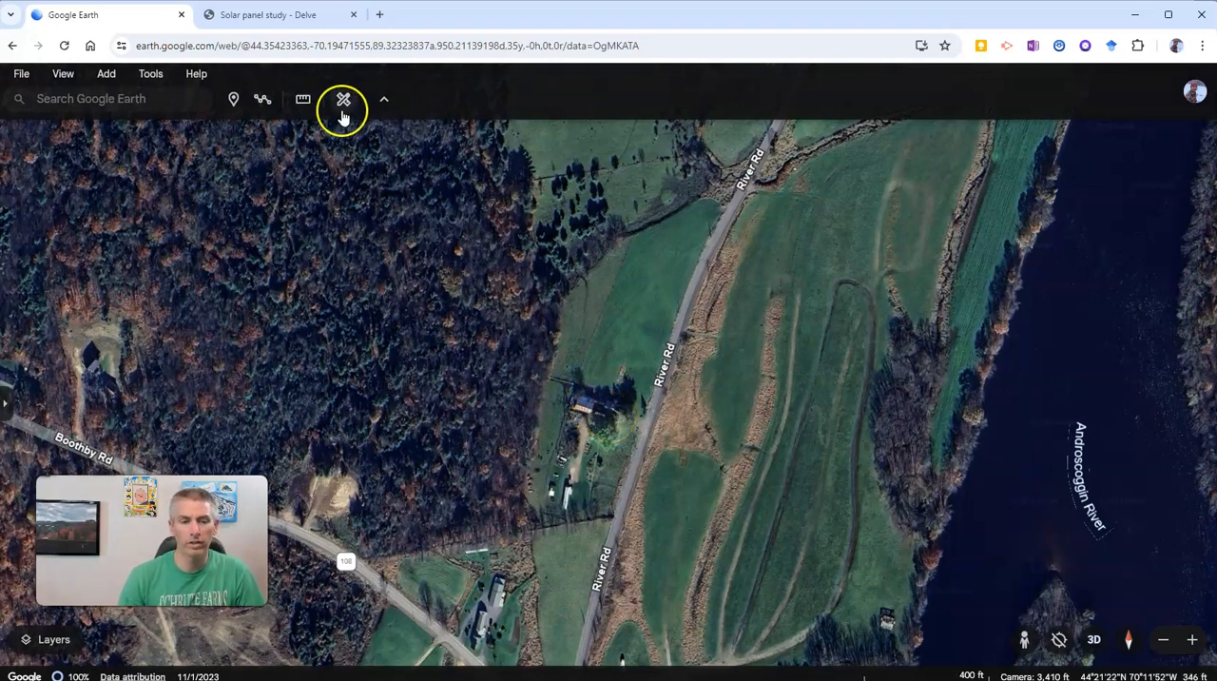
{"action": "mouse_move", "coordinate": [342, 99]}
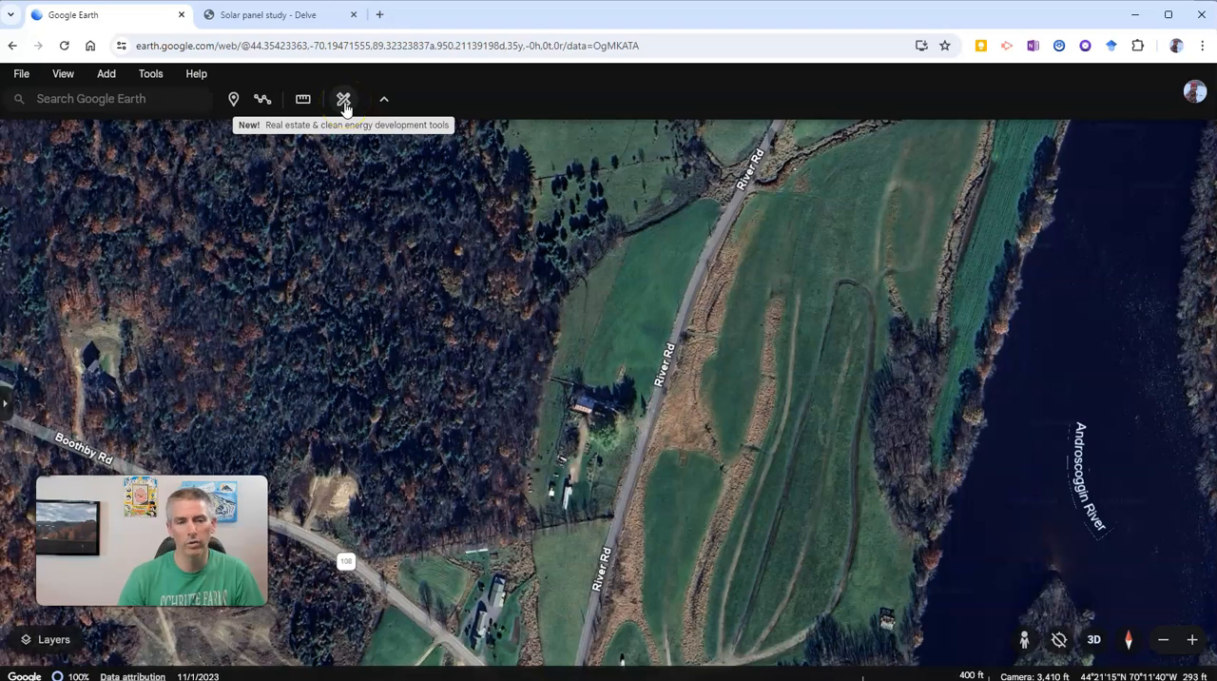
{"action": "mouse_move", "coordinate": [344, 99]}
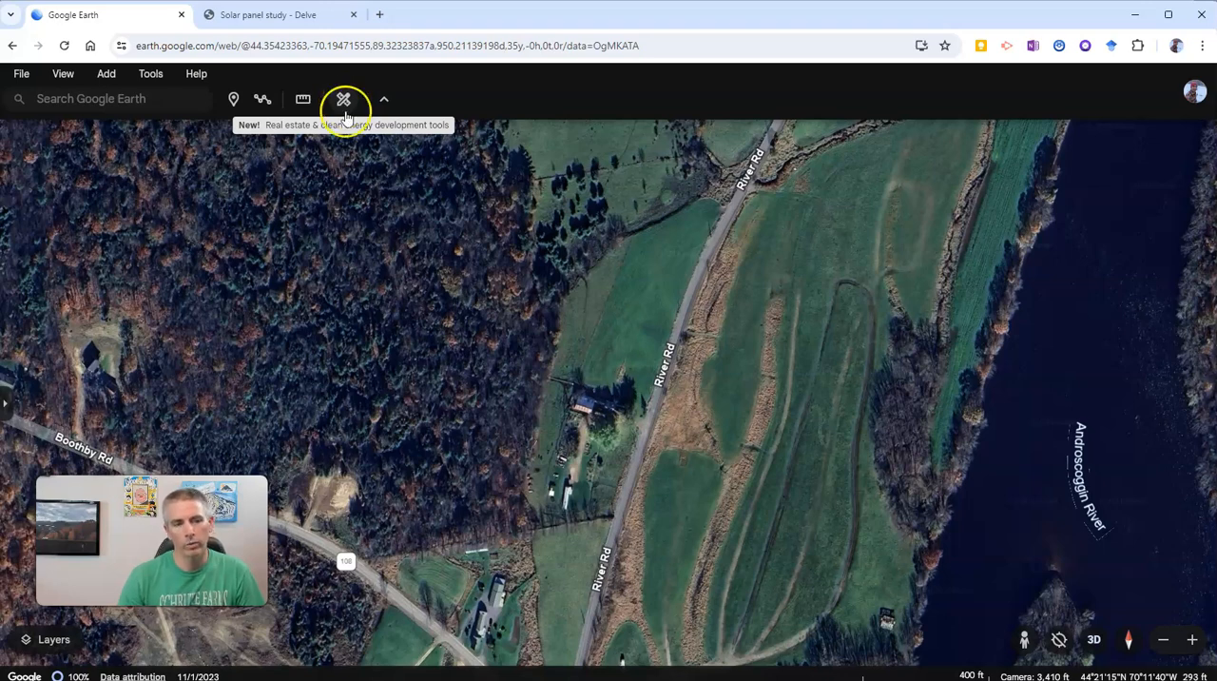
{"action": "mouse_move", "coordinate": [160, 92]}
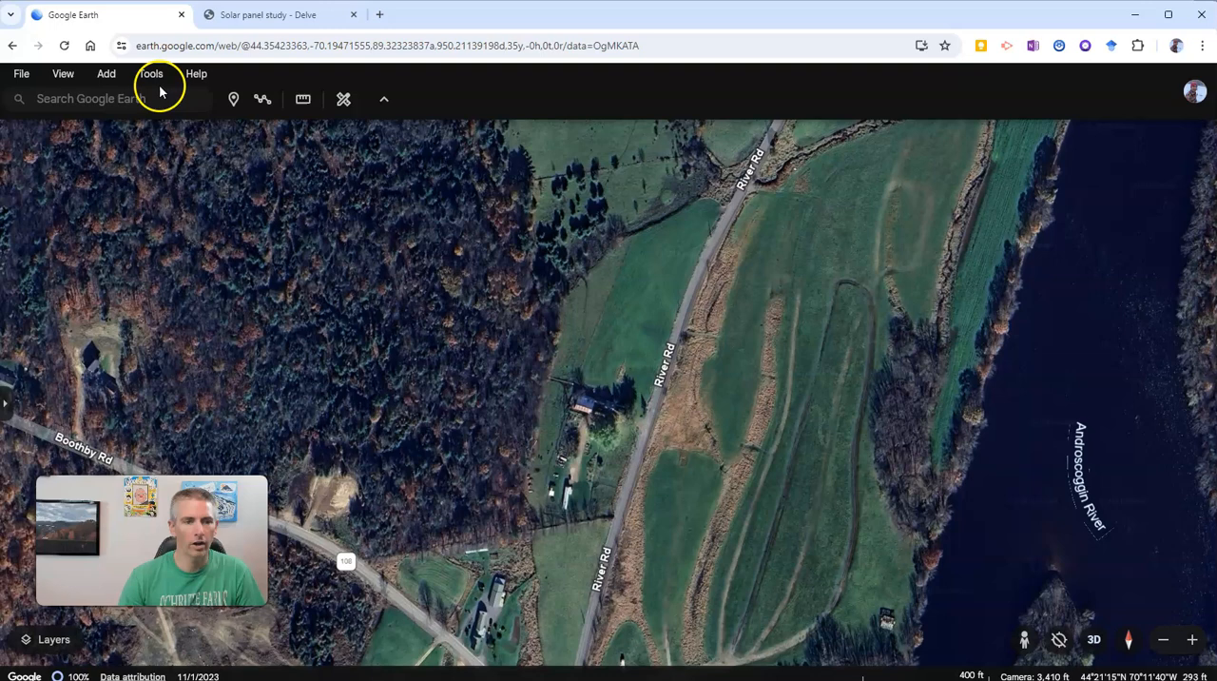
- Start the Explore solar feasibility tool from the Tools menu to draw a site
{"action": "left_click", "coordinate": [150, 72]}
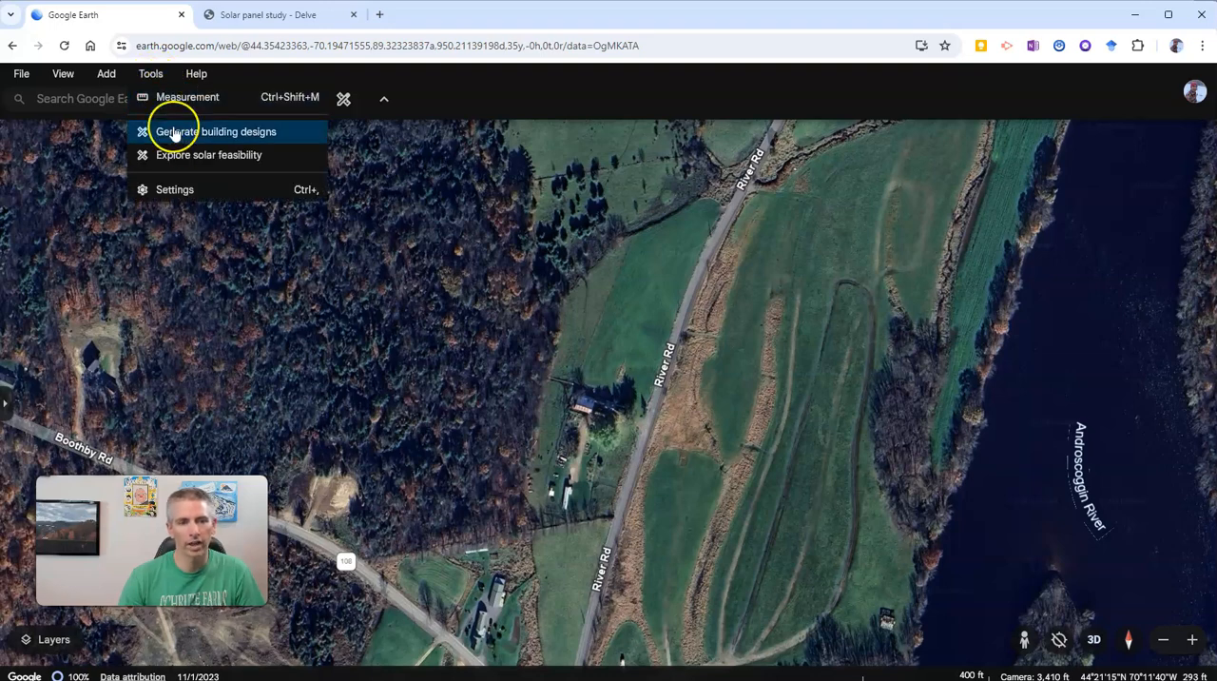
{"action": "mouse_move", "coordinate": [209, 154]}
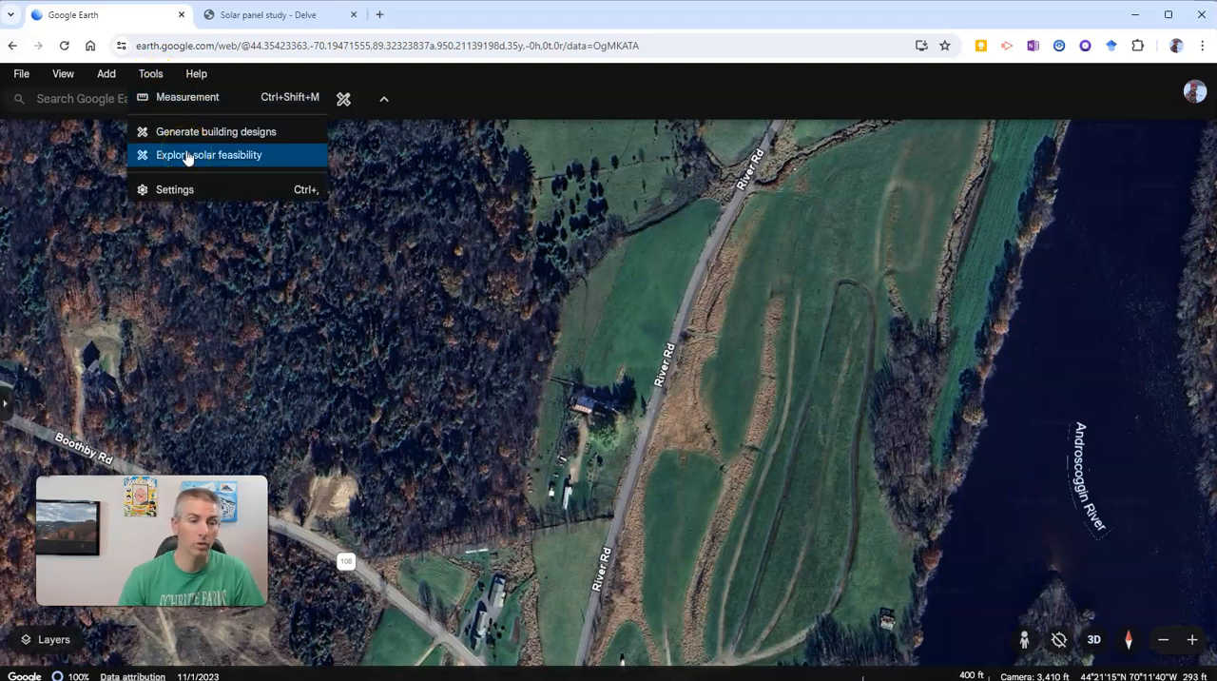
{"action": "left_click", "coordinate": [209, 156]}
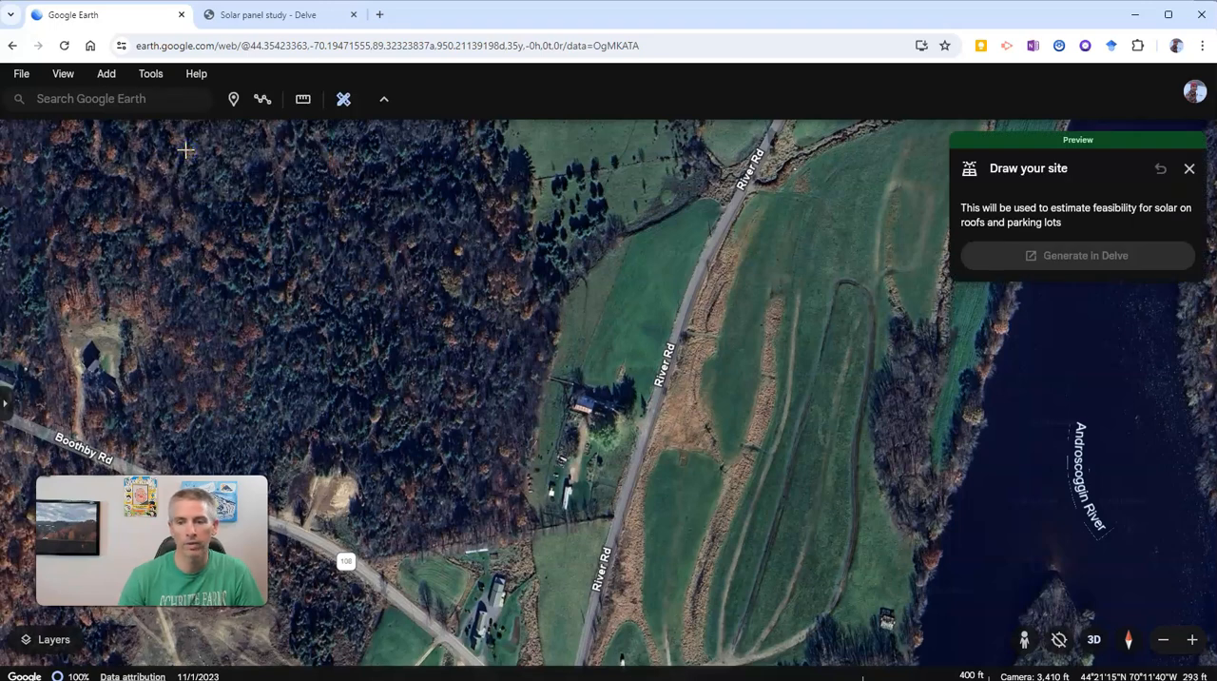
{"action": "mouse_move", "coordinate": [585, 379]}
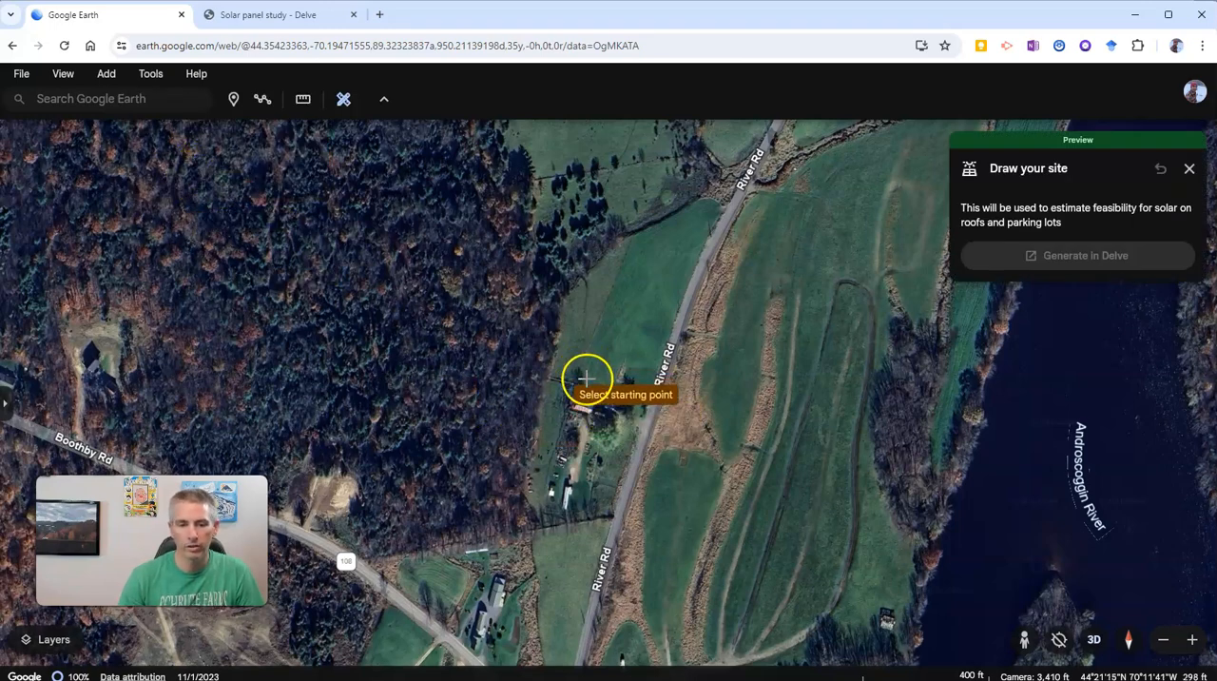
{"action": "mouse_move", "coordinate": [590, 370]}
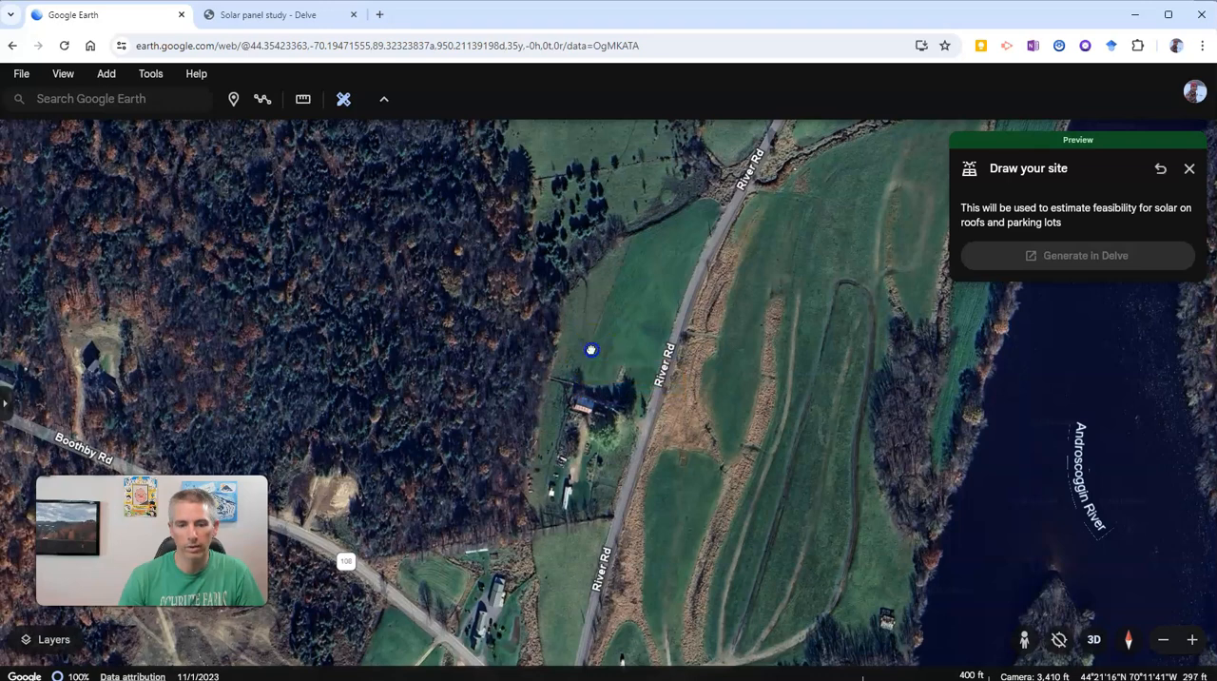
- Outline the field west of River Rd as a closed site of about 703 ft perimeter and 28,955 ft²
{"action": "left_click", "coordinate": [624, 359]}
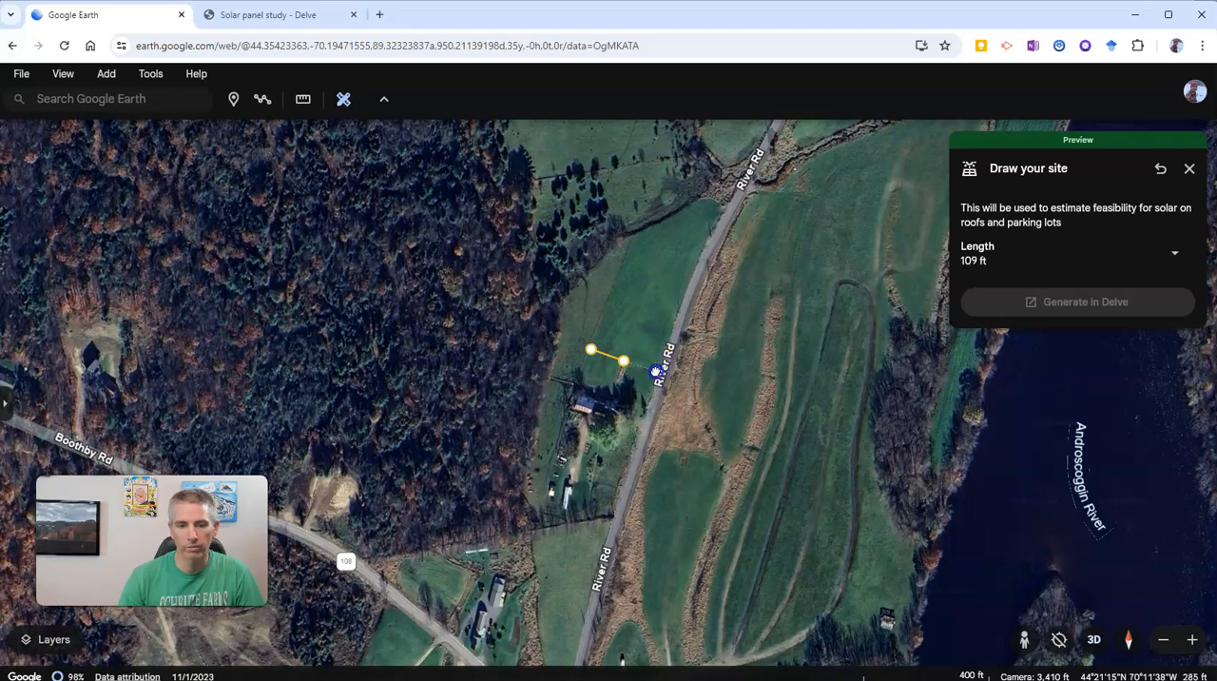
{"action": "left_click", "coordinate": [669, 316]}
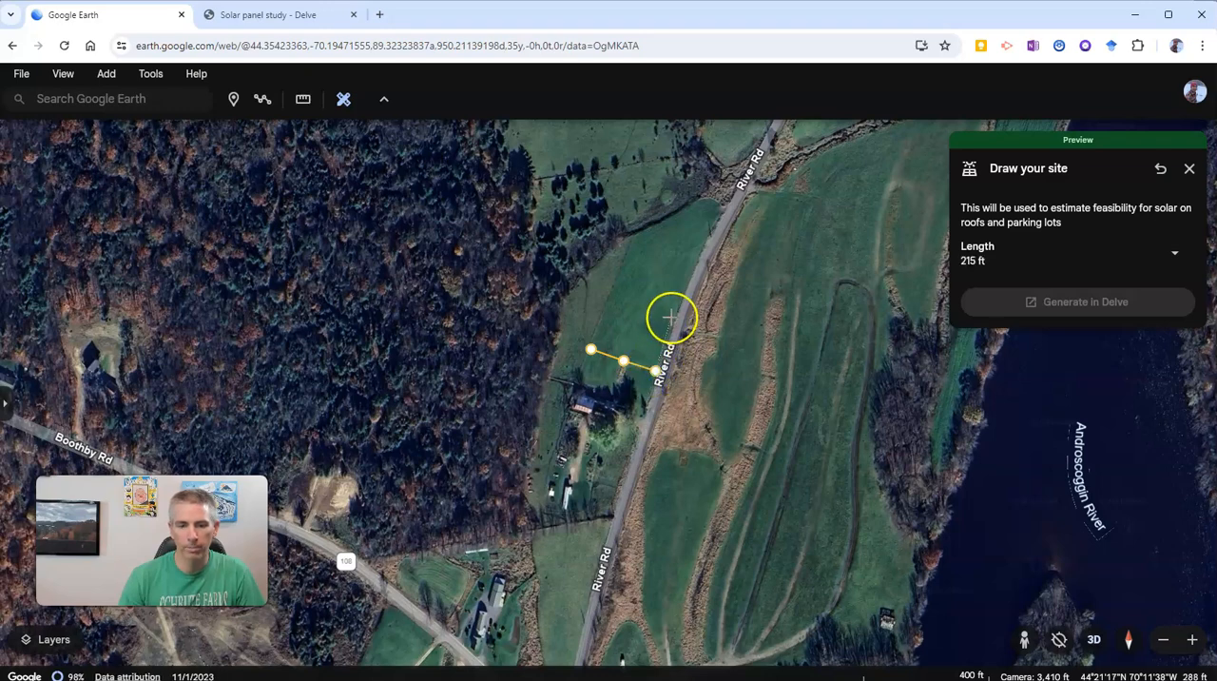
{"action": "left_click", "coordinate": [670, 316]}
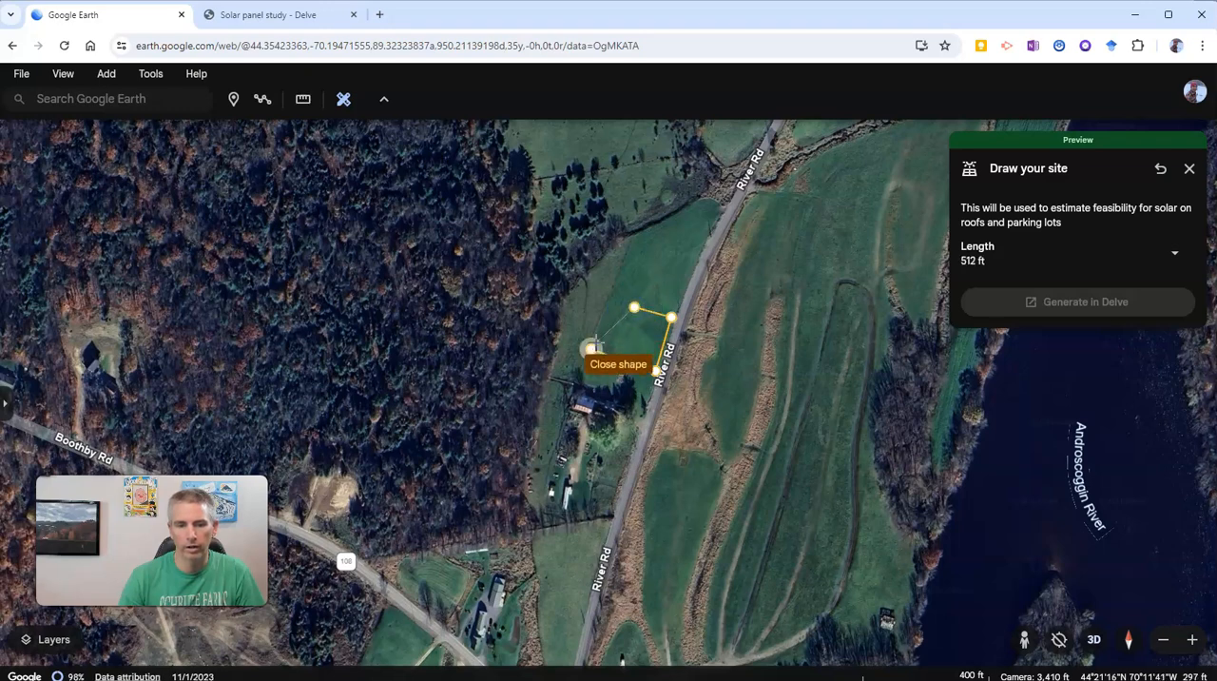
{"action": "left_click", "coordinate": [595, 350]}
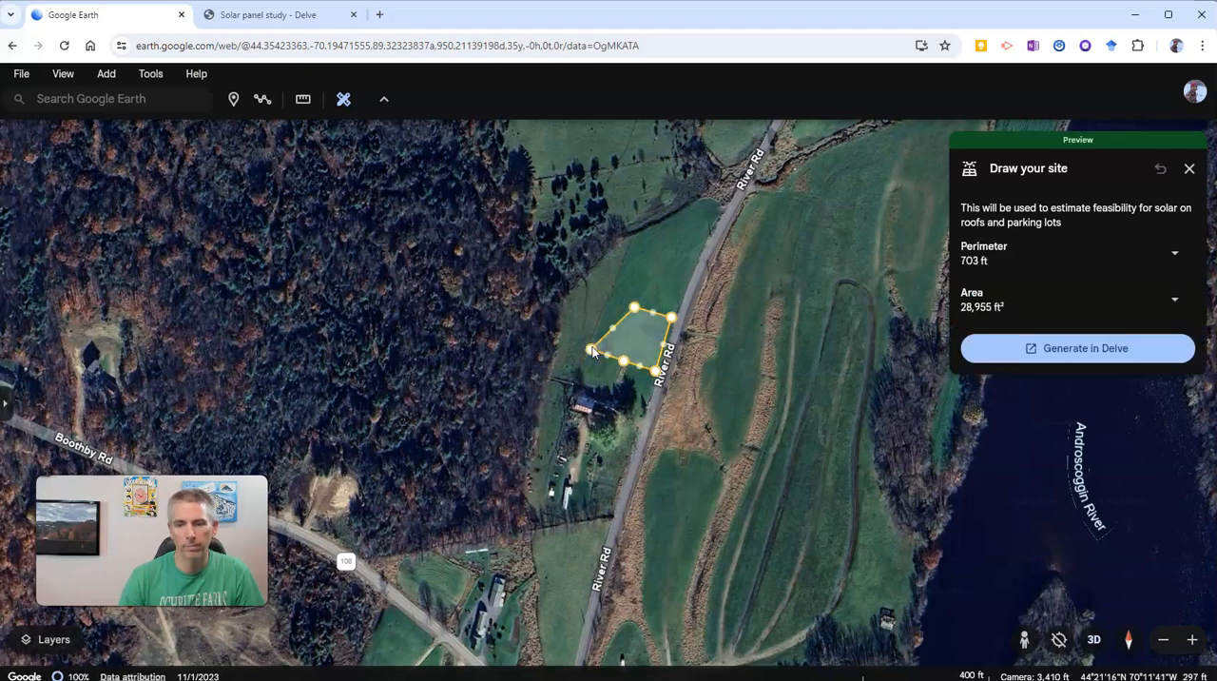
{"action": "mouse_move", "coordinate": [989, 266]}
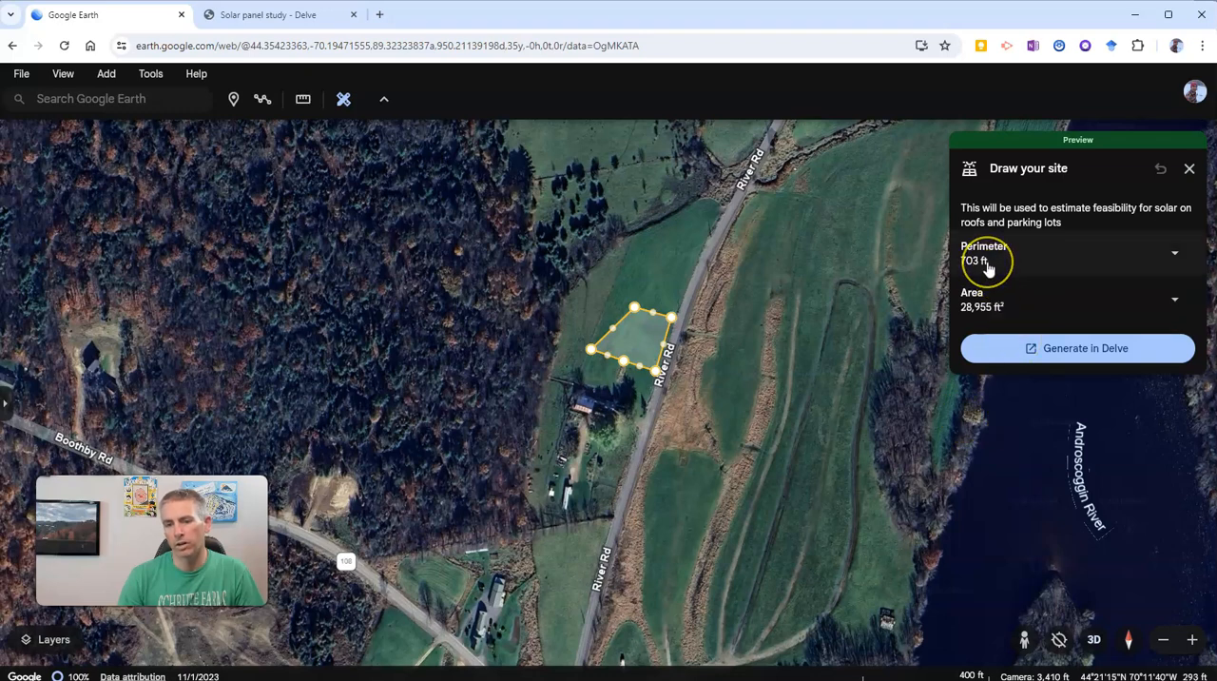
{"action": "mouse_move", "coordinate": [997, 303]}
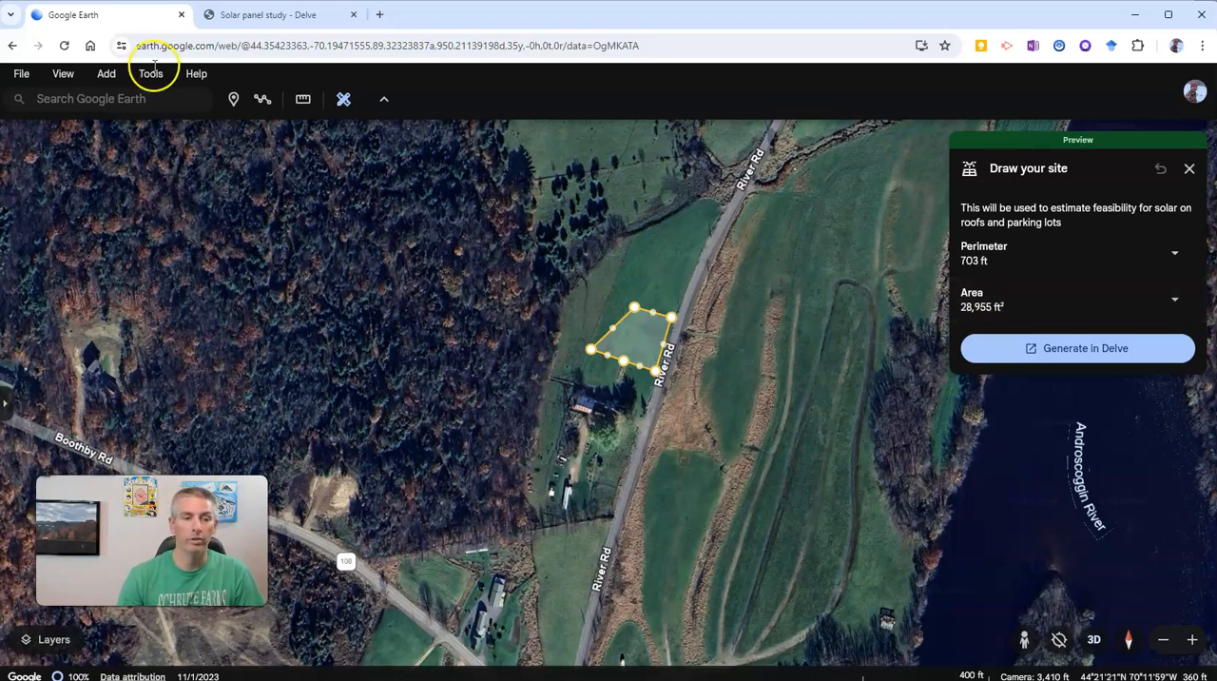
{"action": "mouse_move", "coordinate": [1164, 412]}
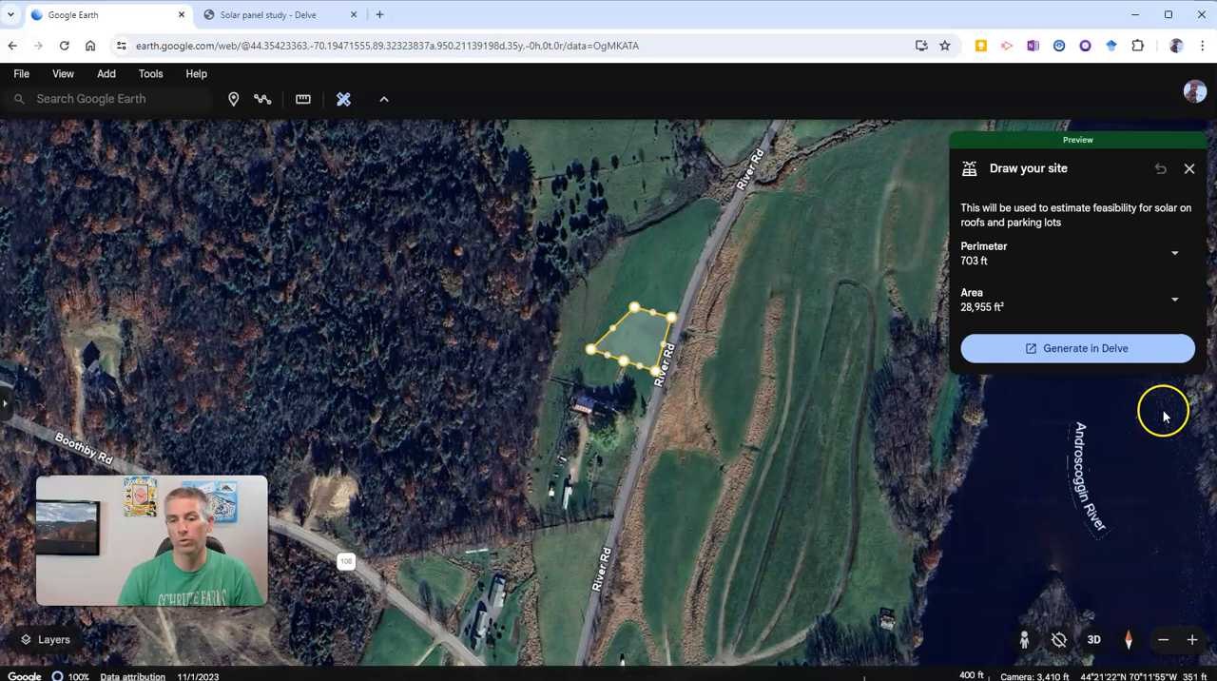
{"action": "mouse_move", "coordinate": [1020, 299]}
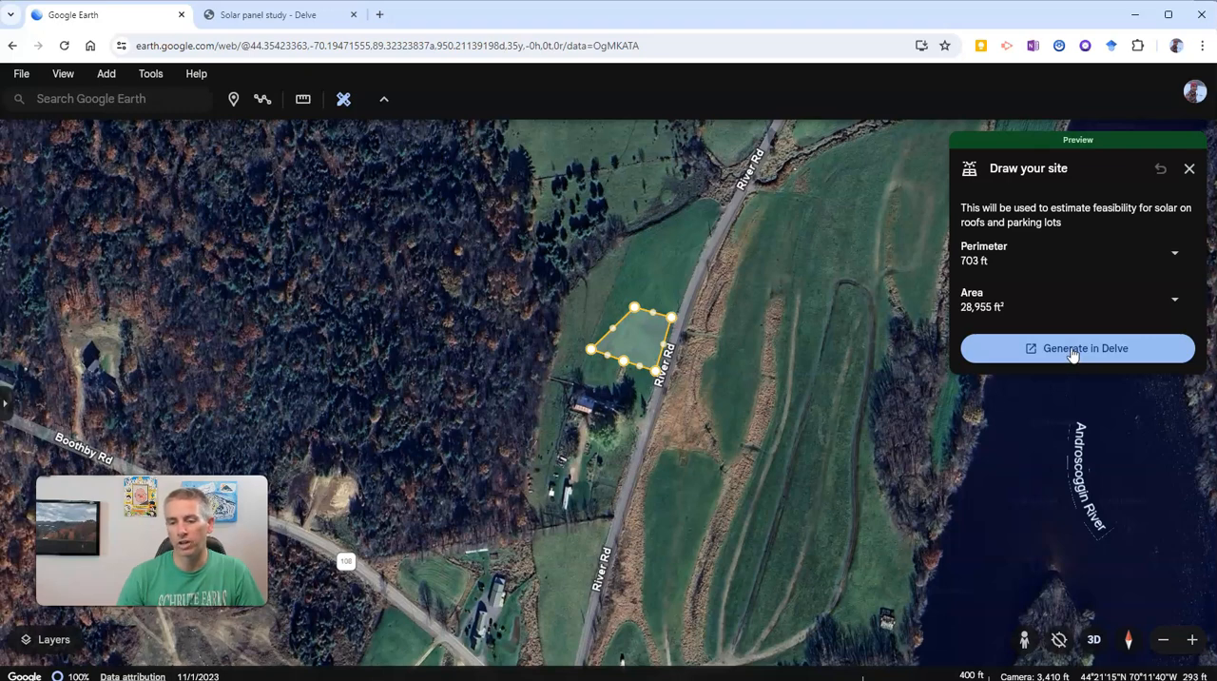
{"action": "left_click", "coordinate": [1077, 348]}
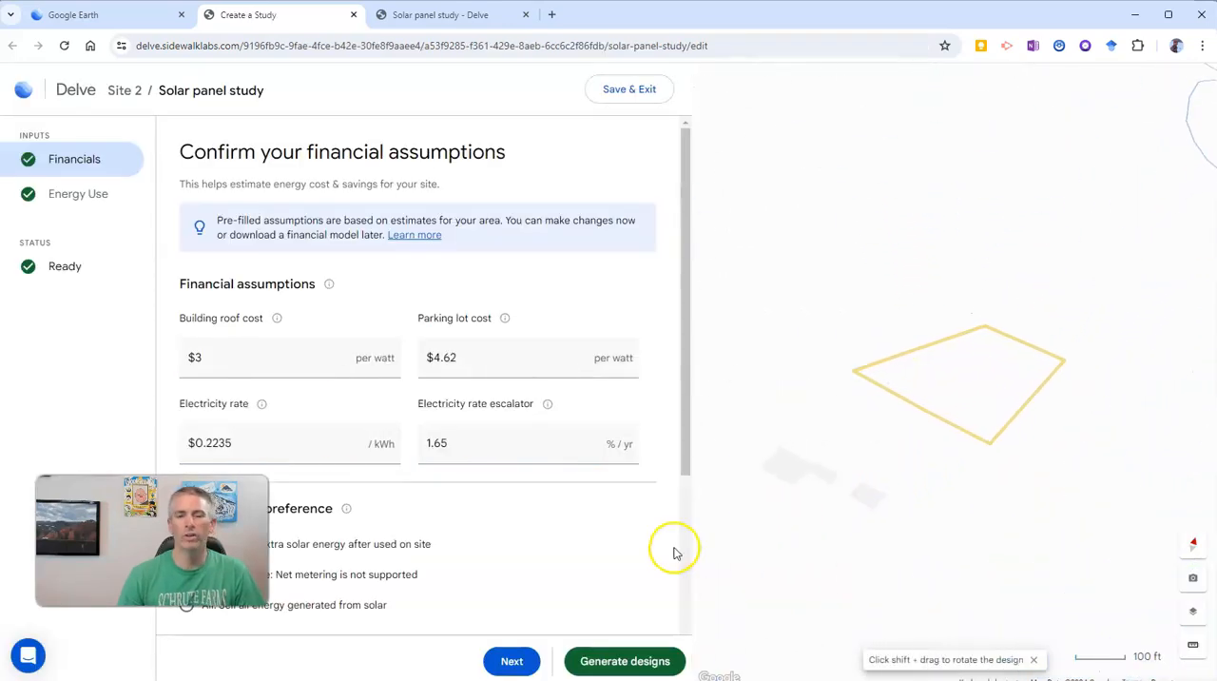
{"action": "mouse_move", "coordinate": [656, 563]}
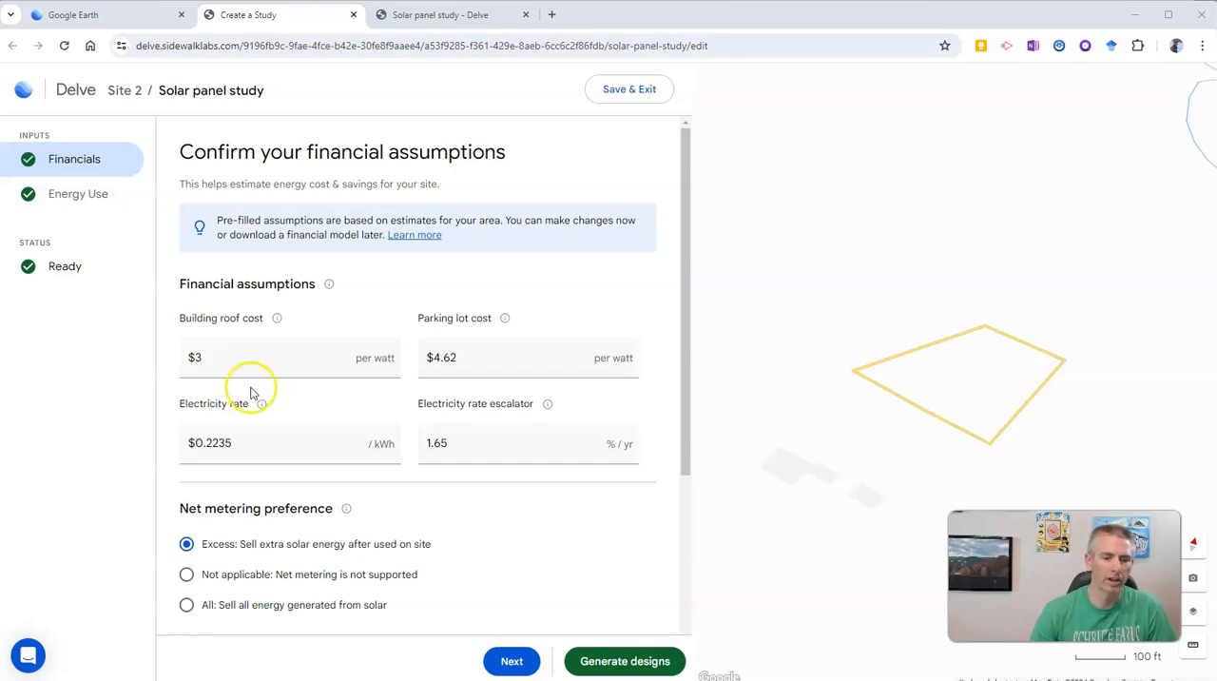
{"action": "mouse_move", "coordinate": [186, 575]}
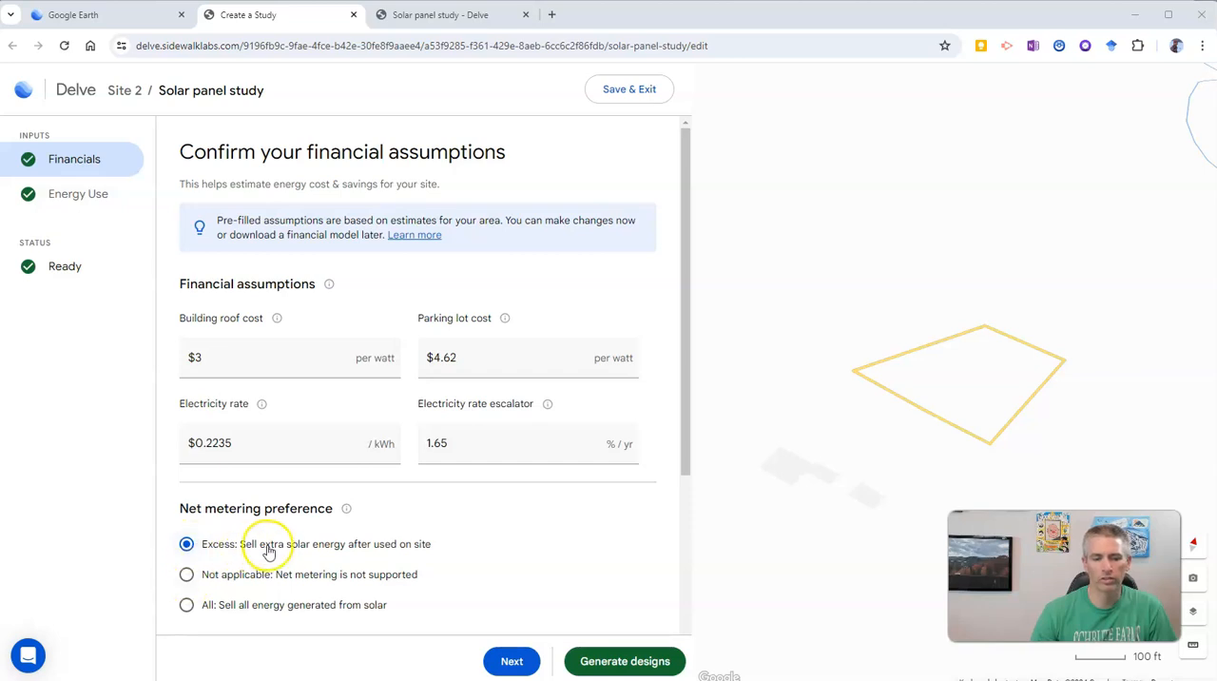
- Set net metering to 'Not applicable: not supported' and review the study assumptions
{"action": "left_click", "coordinate": [187, 574]}
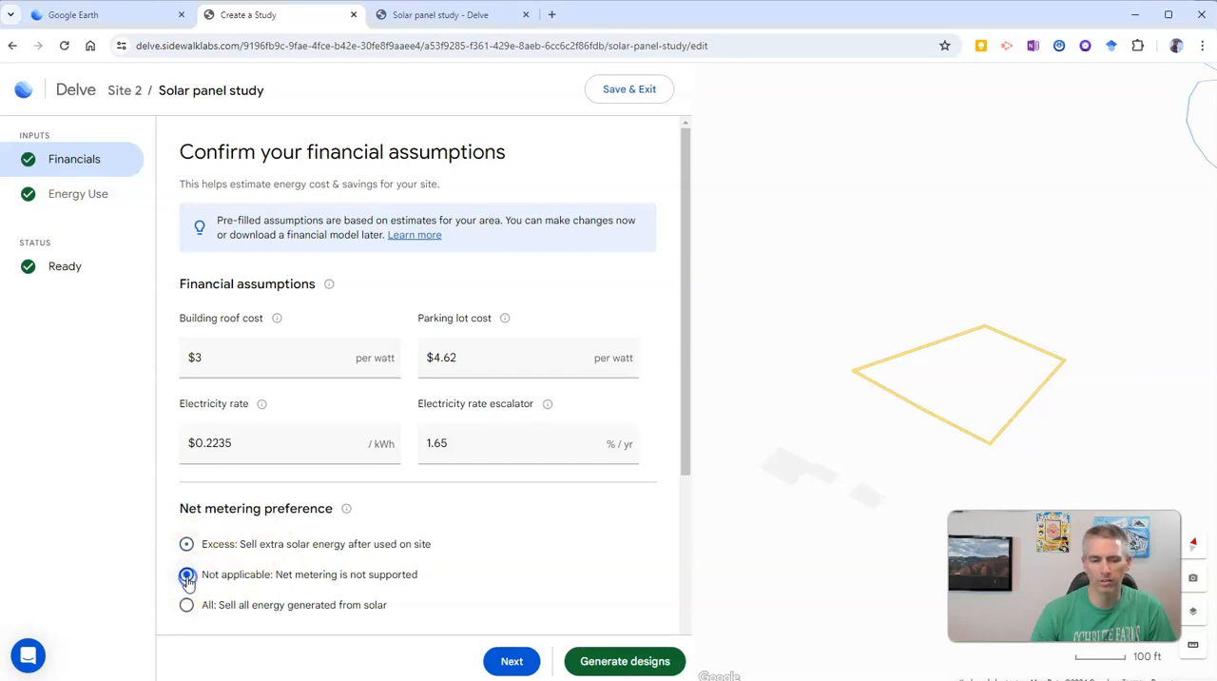
{"action": "left_click", "coordinate": [186, 574]}
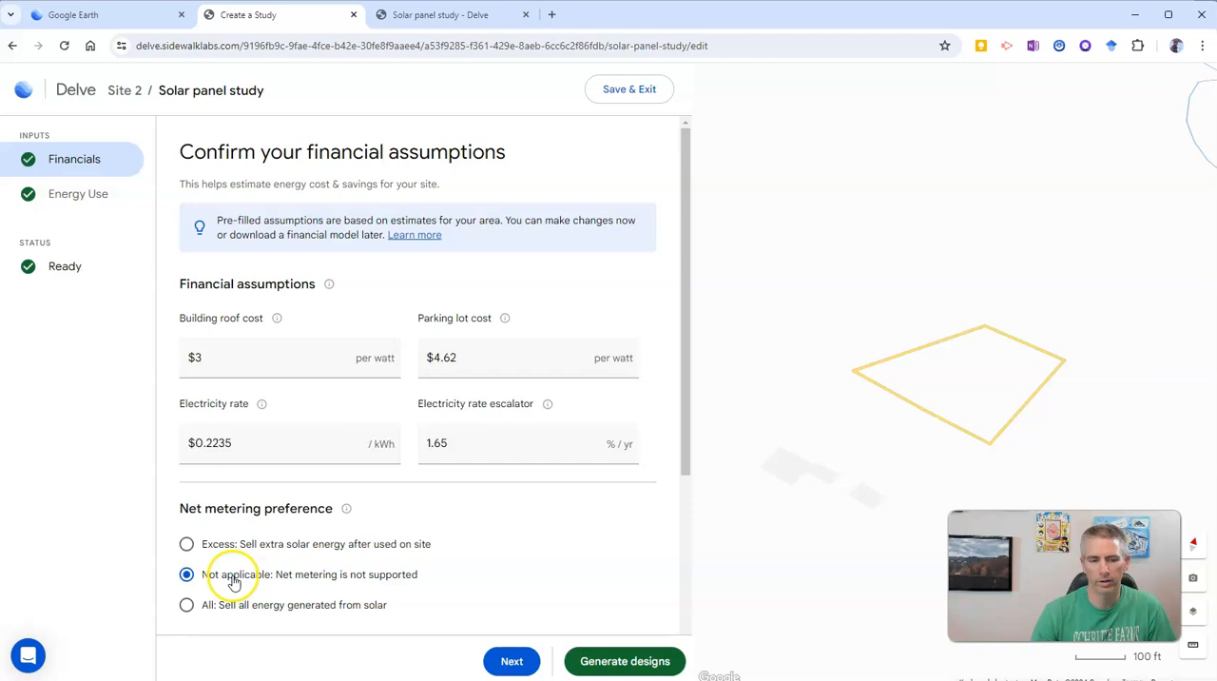
{"action": "scroll", "scroll_direction": "down", "scroll_amount": 3}
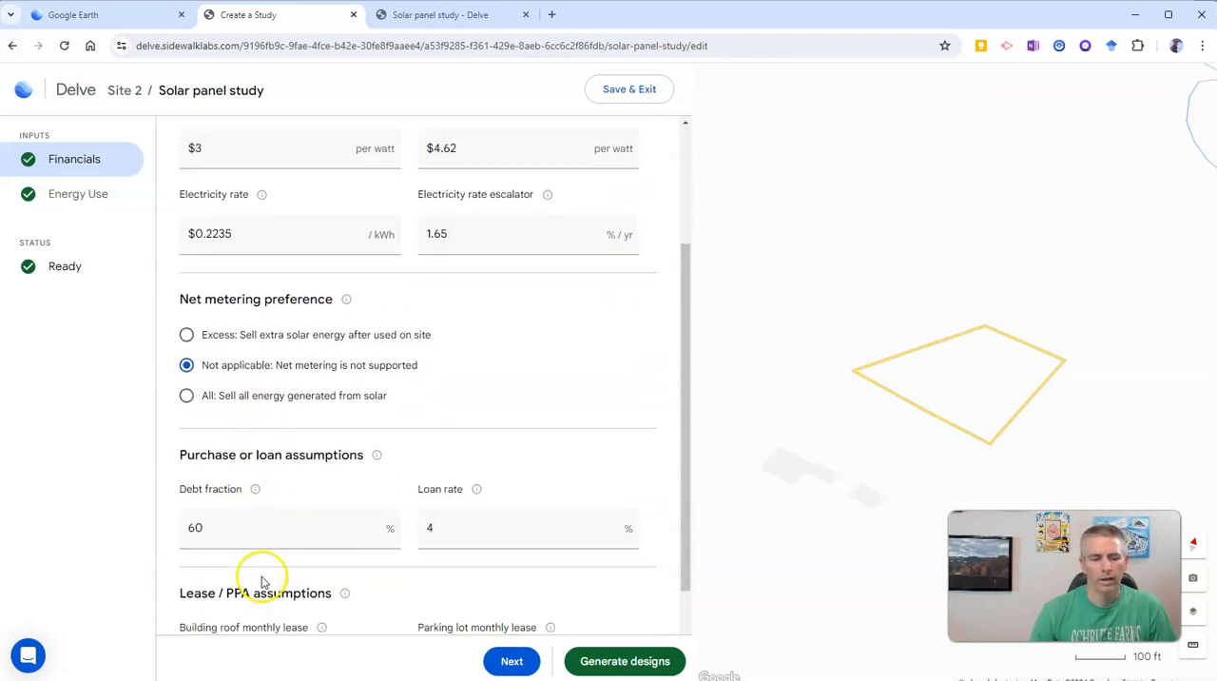
{"action": "scroll", "scroll_direction": "down", "scroll_amount": 3}
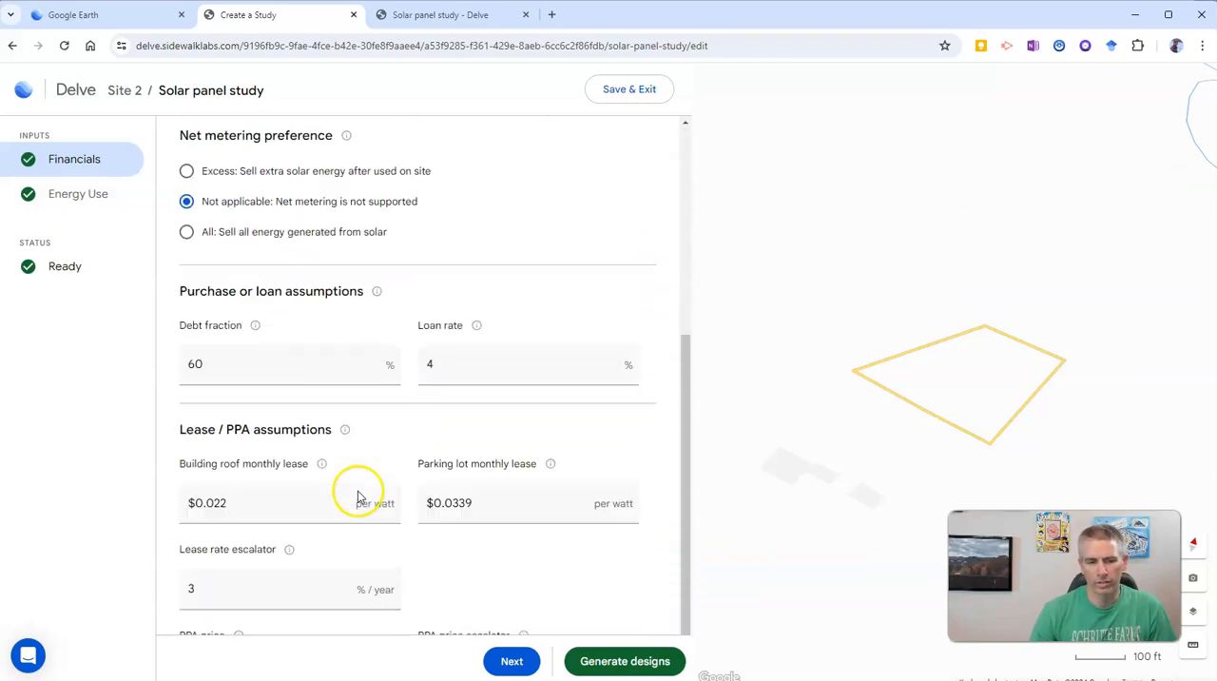
{"action": "scroll", "scroll_direction": "up", "scroll_amount": 3}
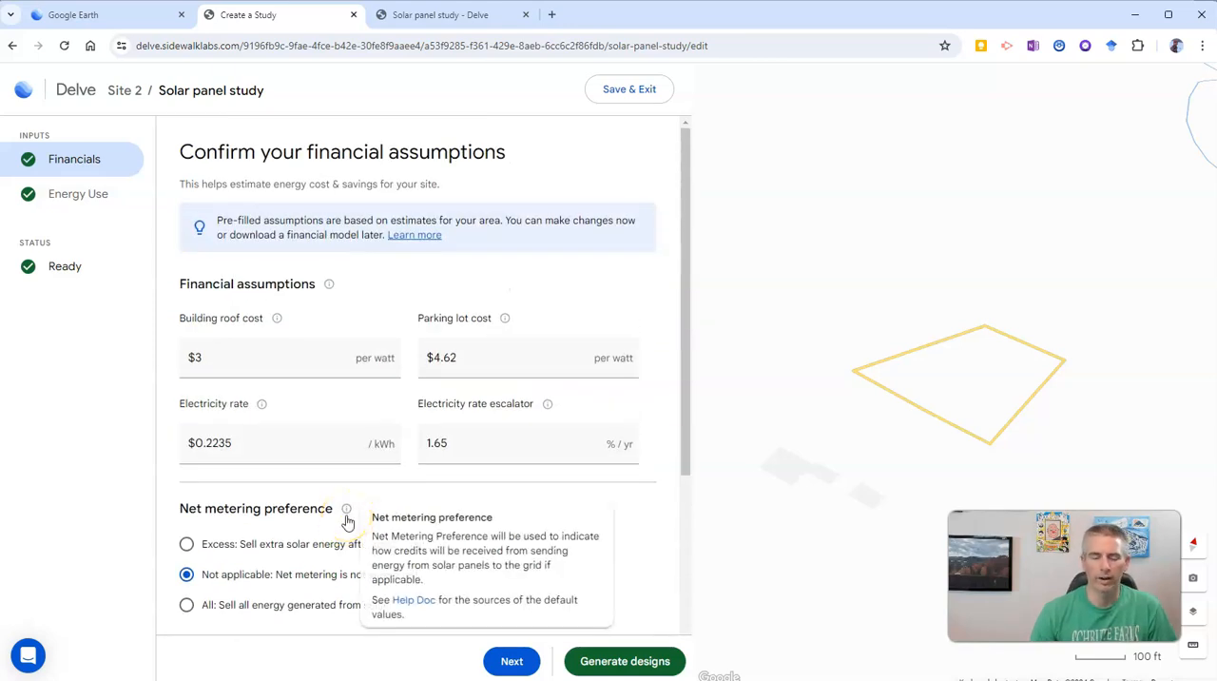
{"action": "mouse_move", "coordinate": [588, 536]}
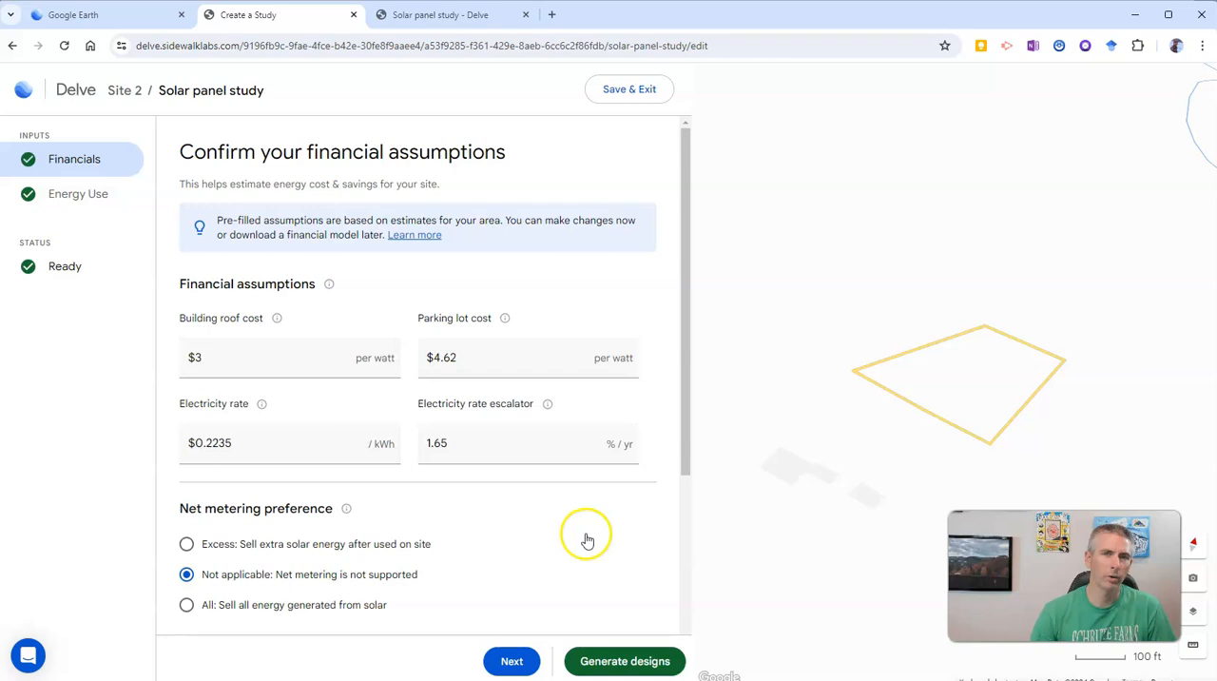
{"action": "mouse_move", "coordinate": [483, 551]}
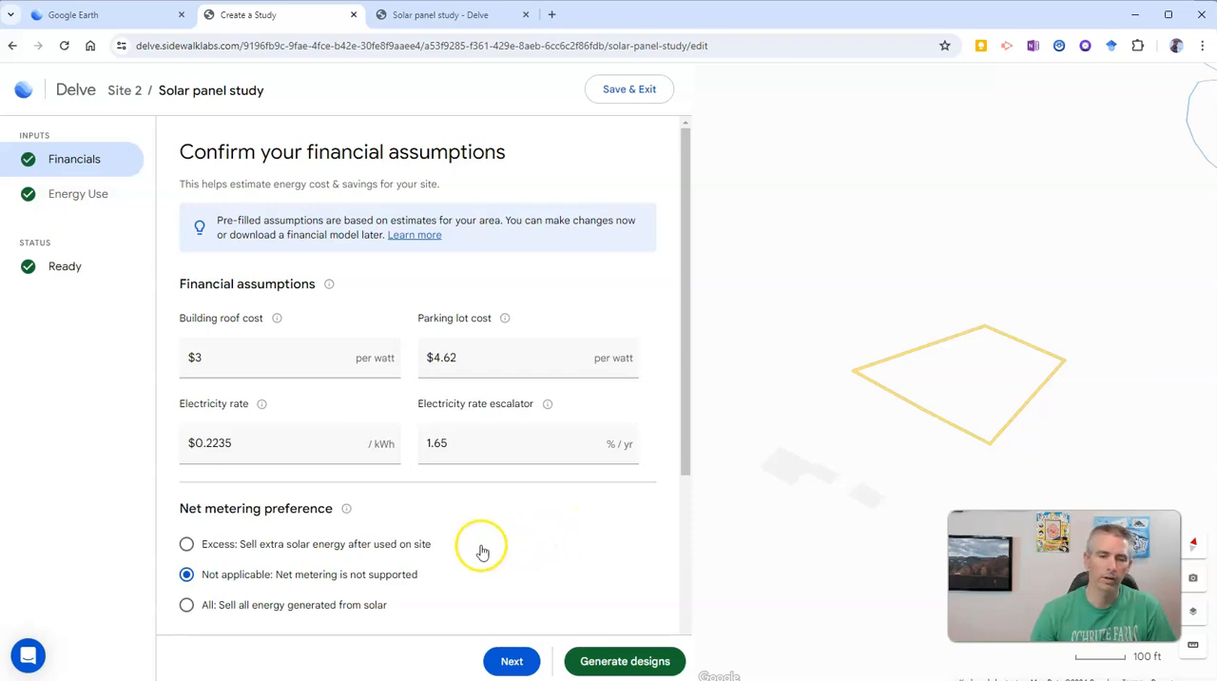
{"action": "mouse_move", "coordinate": [517, 544]}
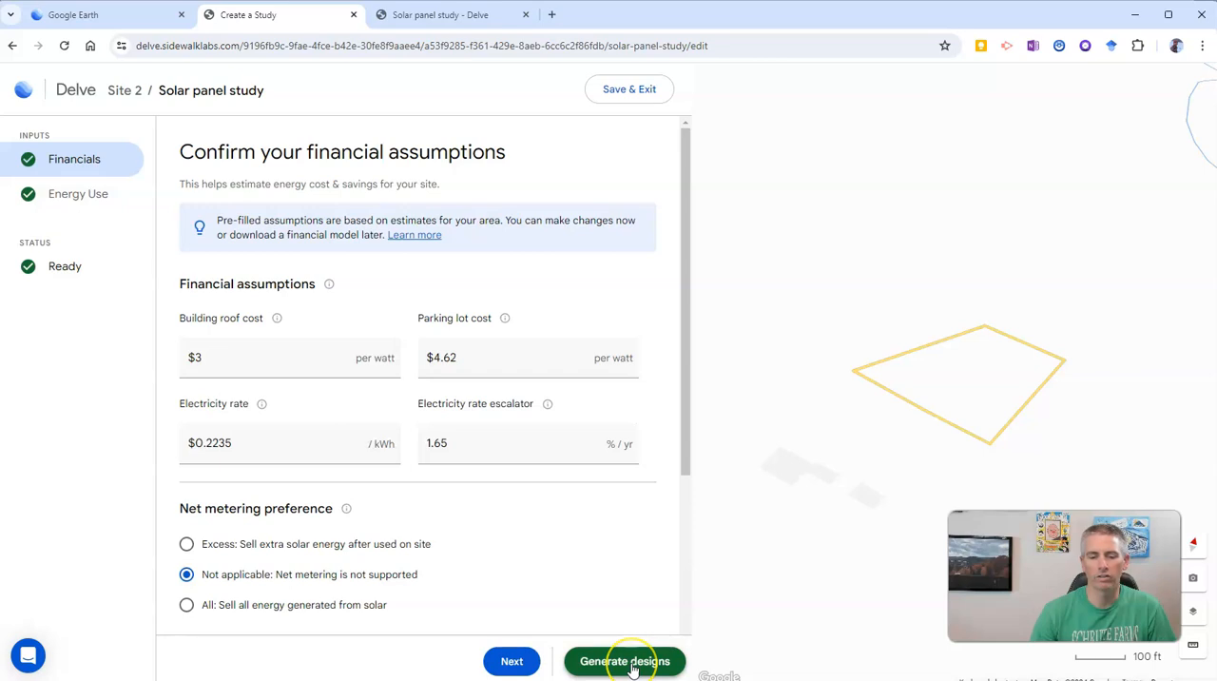
{"action": "mouse_move", "coordinate": [512, 662]}
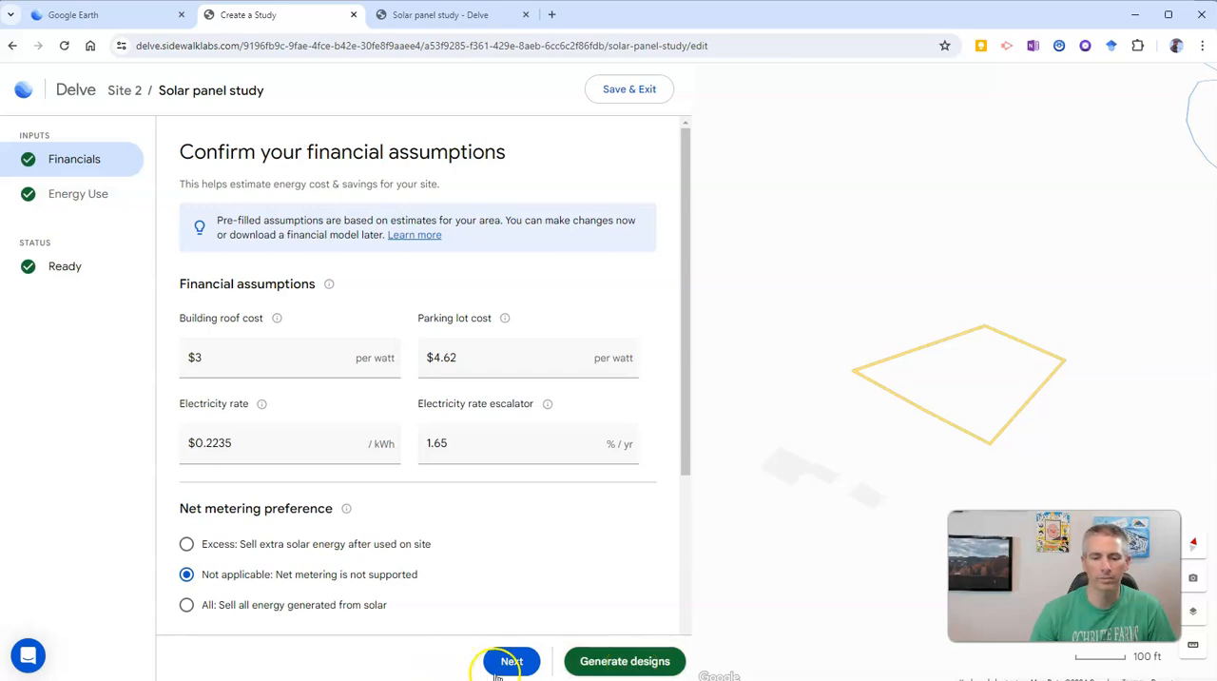
- Generate the solar designs and wait through the queued study in the Delve tabs
{"action": "left_click", "coordinate": [624, 662]}
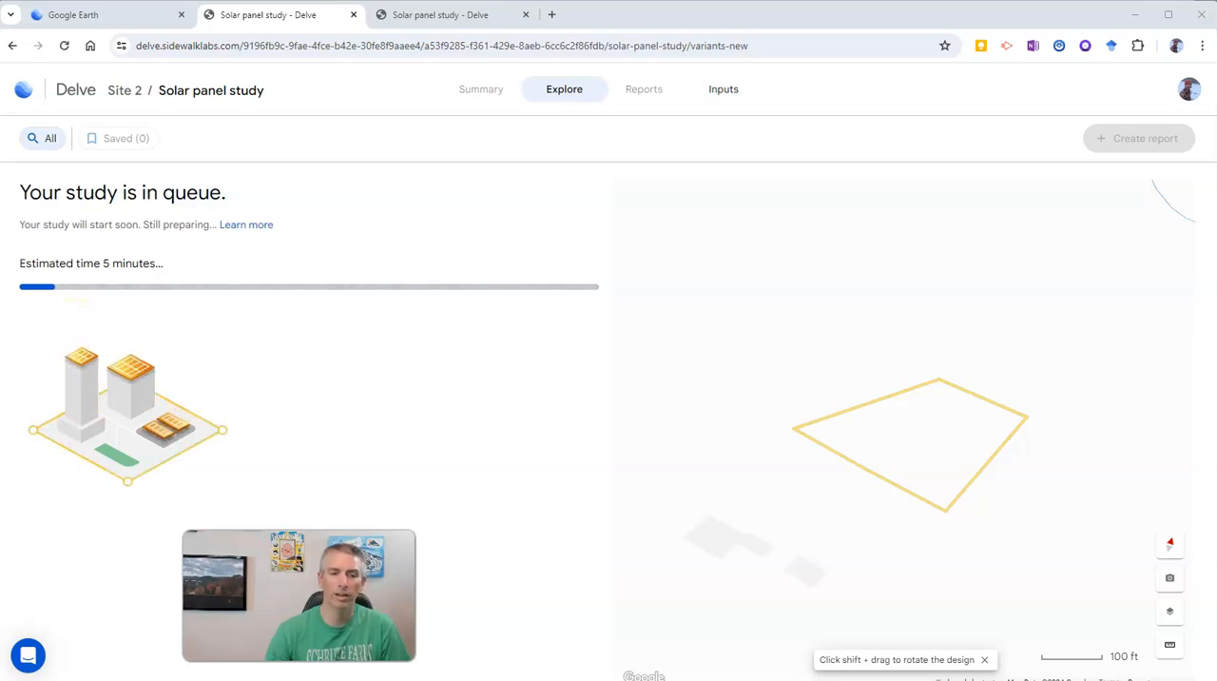
{"action": "left_click", "coordinate": [715, 87]}
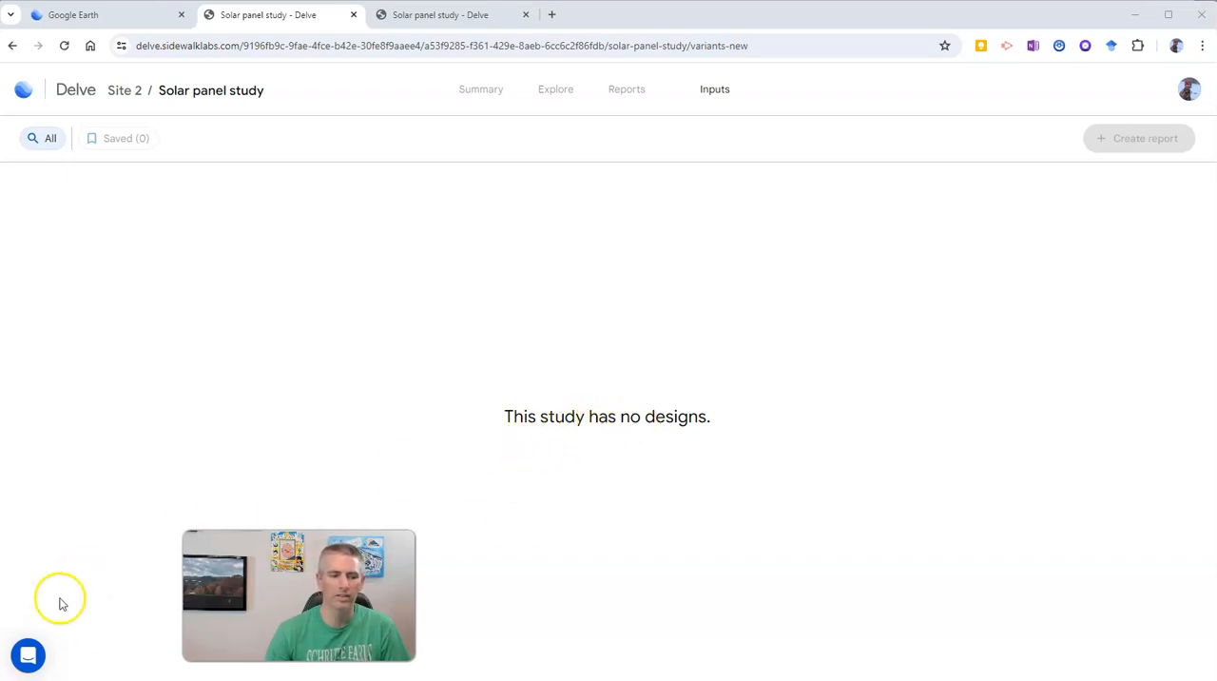
{"action": "left_click", "coordinate": [556, 88]}
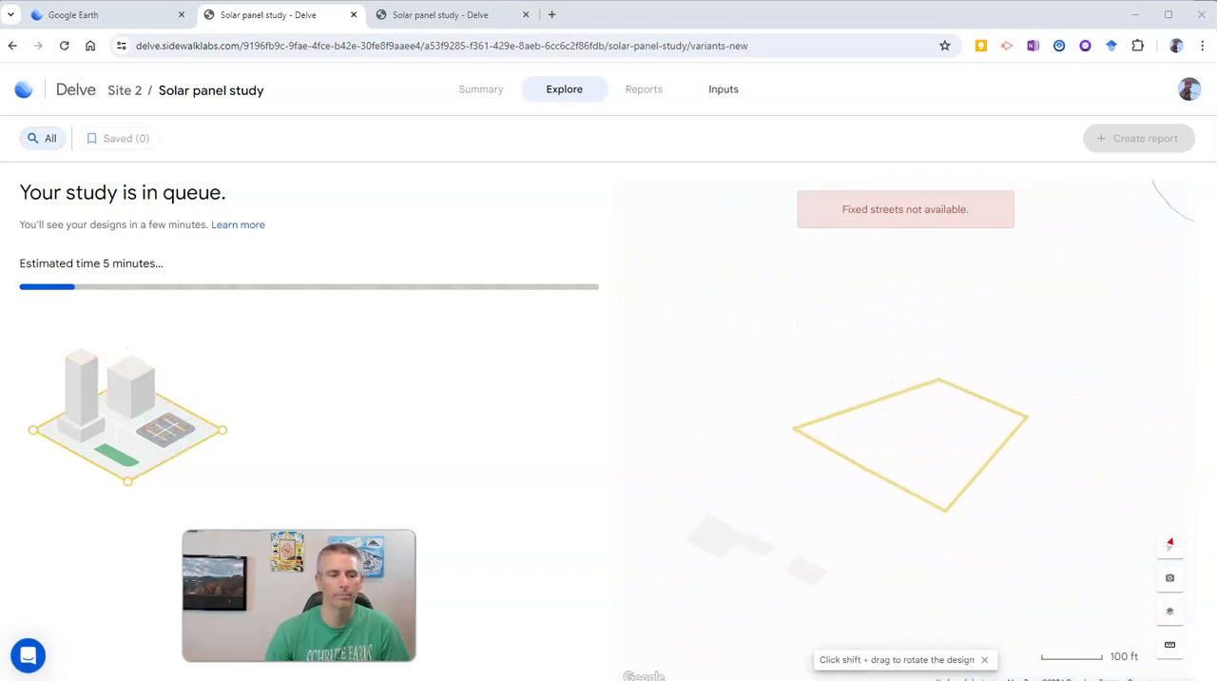
{"action": "left_click", "coordinate": [479, 87]}
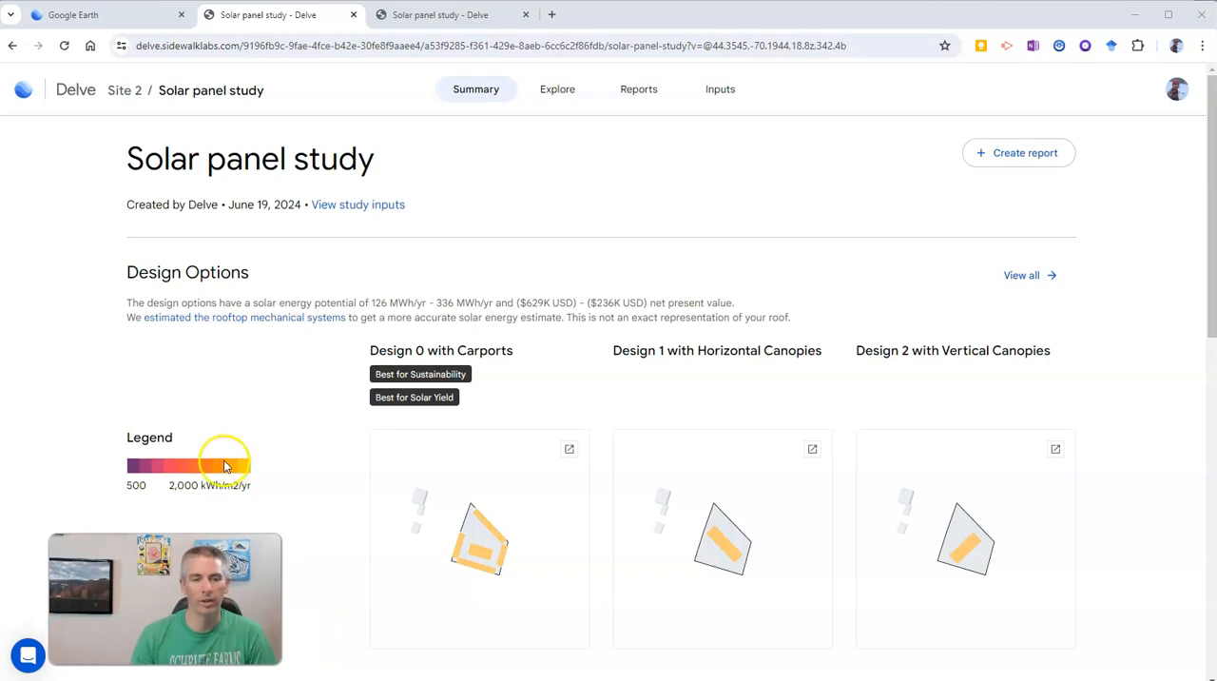
{"action": "mouse_move", "coordinate": [302, 309]}
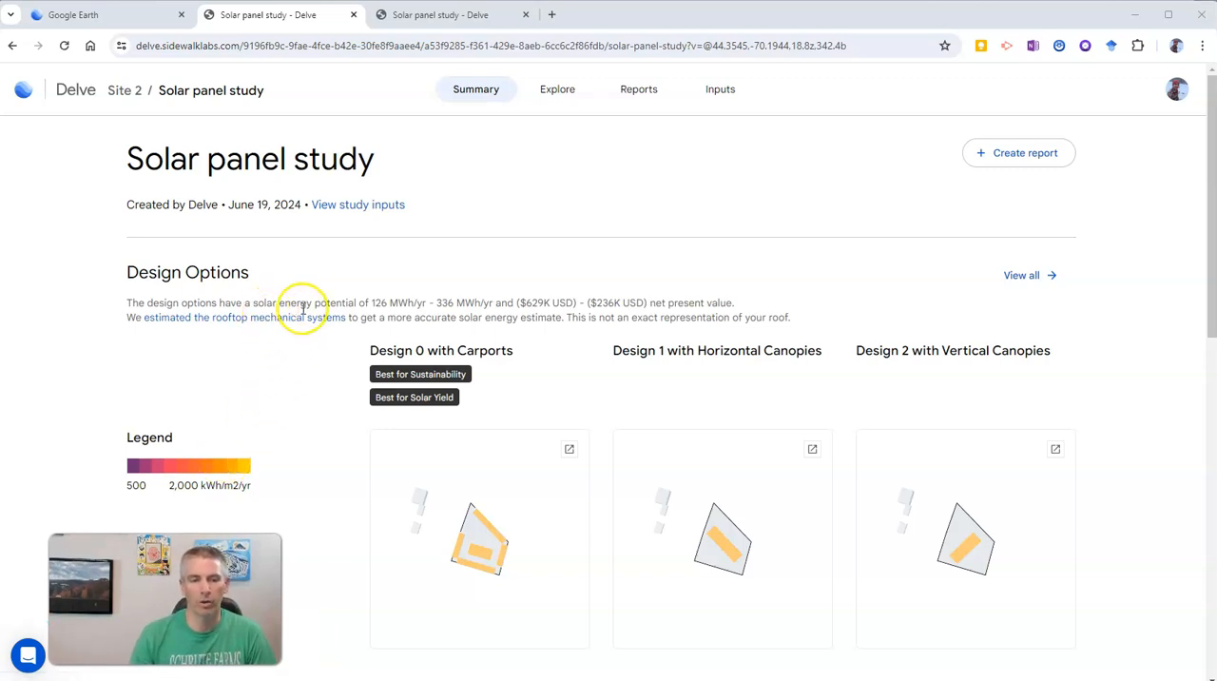
{"action": "mouse_move", "coordinate": [379, 302]}
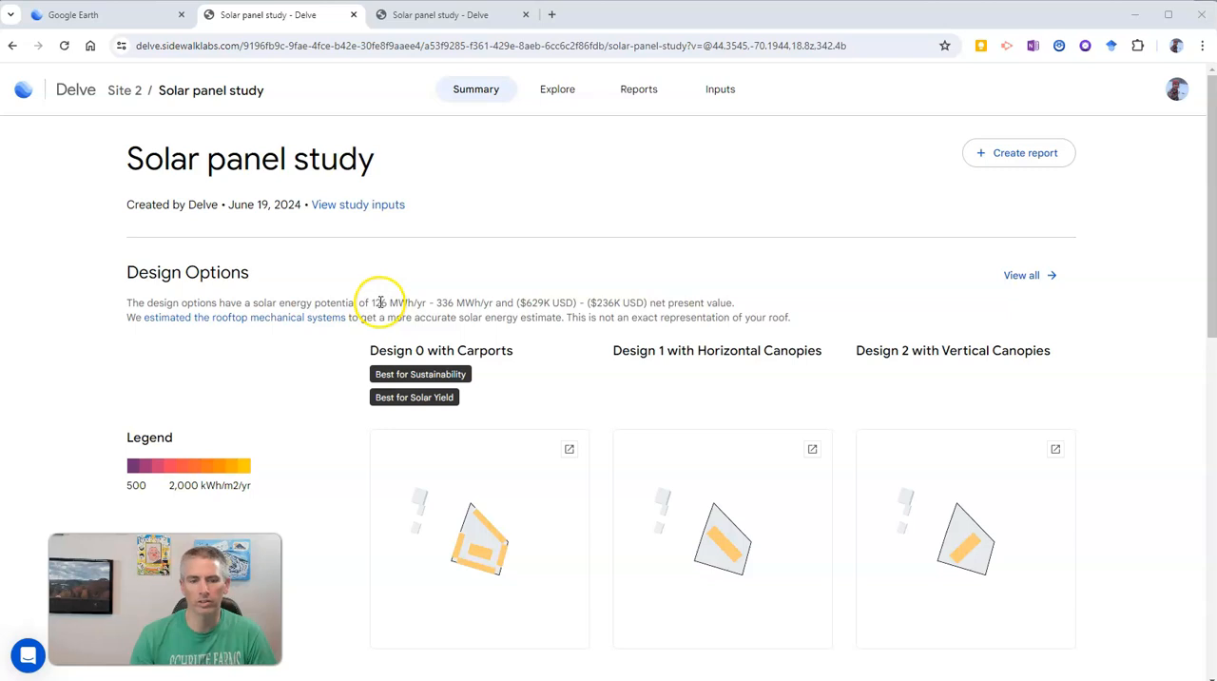
{"action": "mouse_move", "coordinate": [418, 303]}
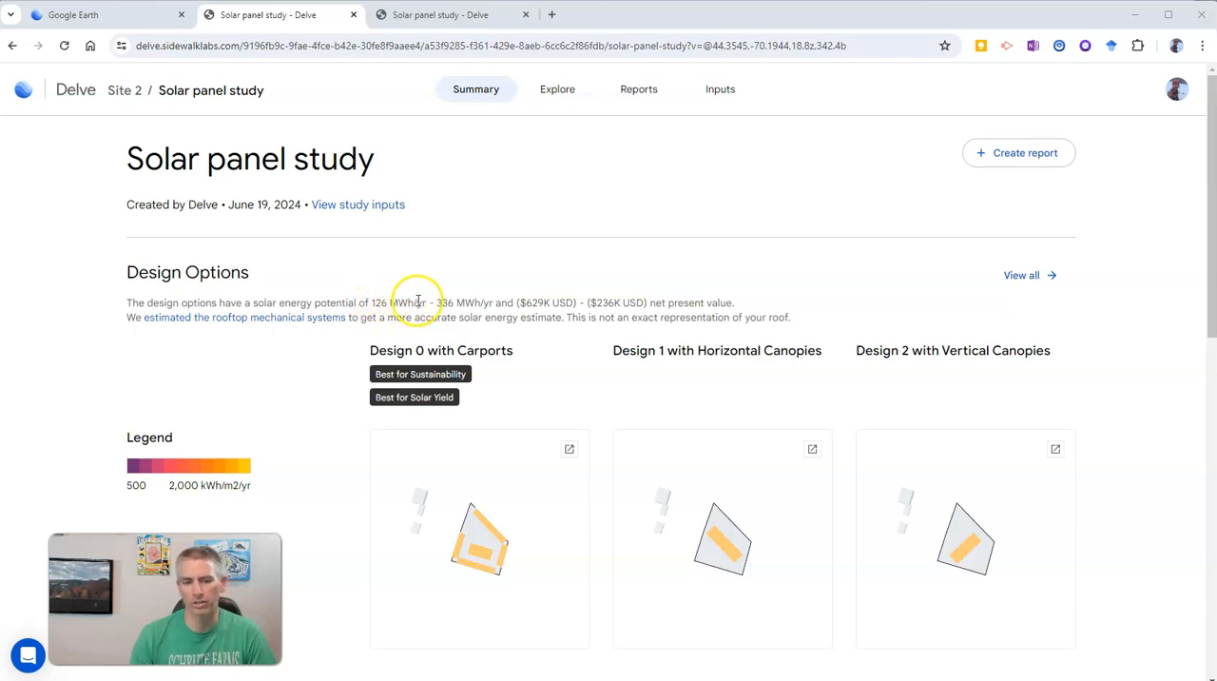
{"action": "mouse_move", "coordinate": [439, 302]}
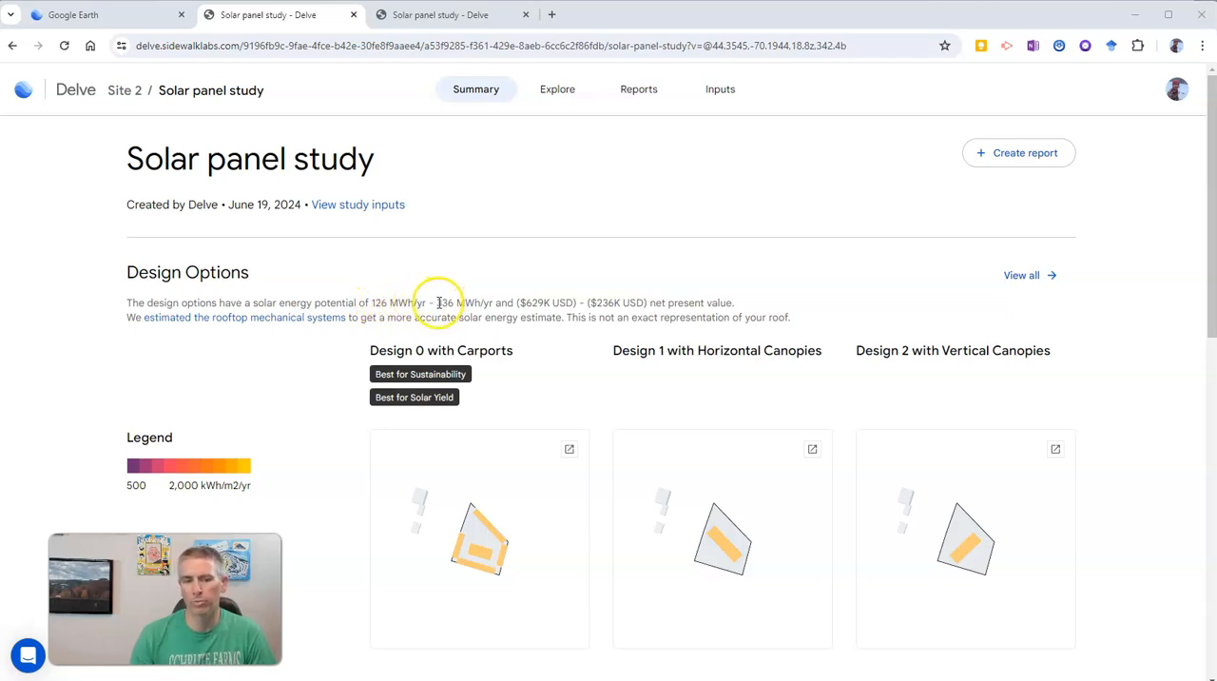
{"action": "mouse_move", "coordinate": [460, 303]}
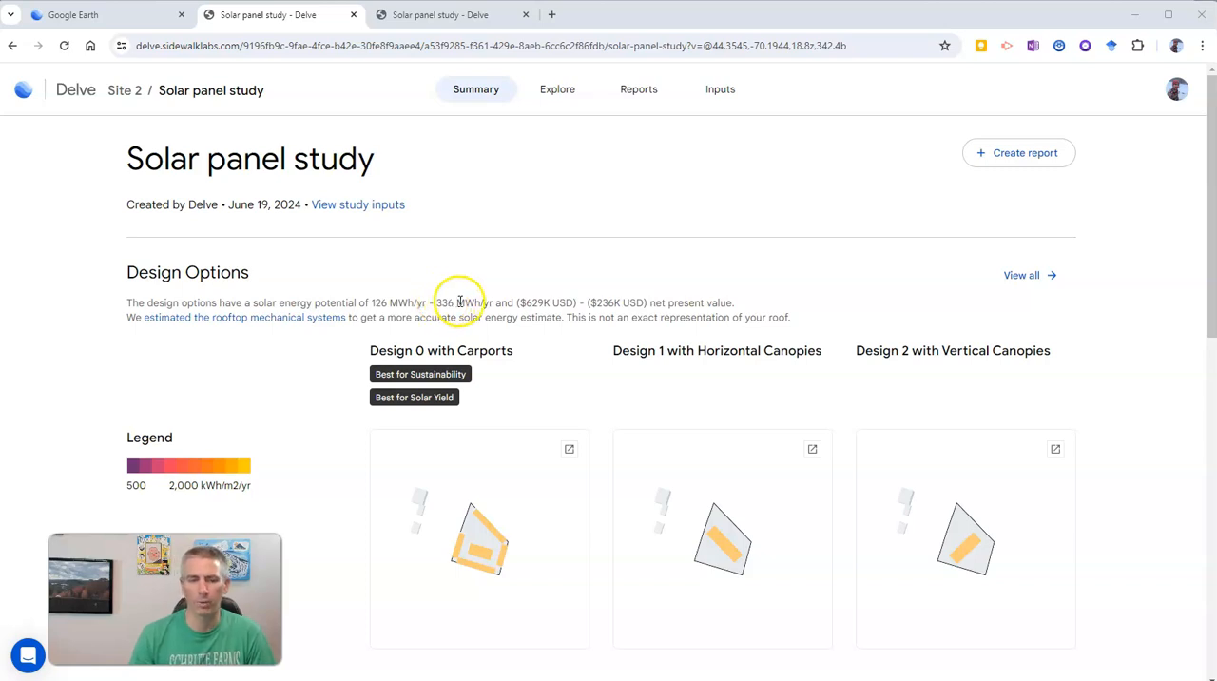
{"action": "mouse_move", "coordinate": [702, 300]}
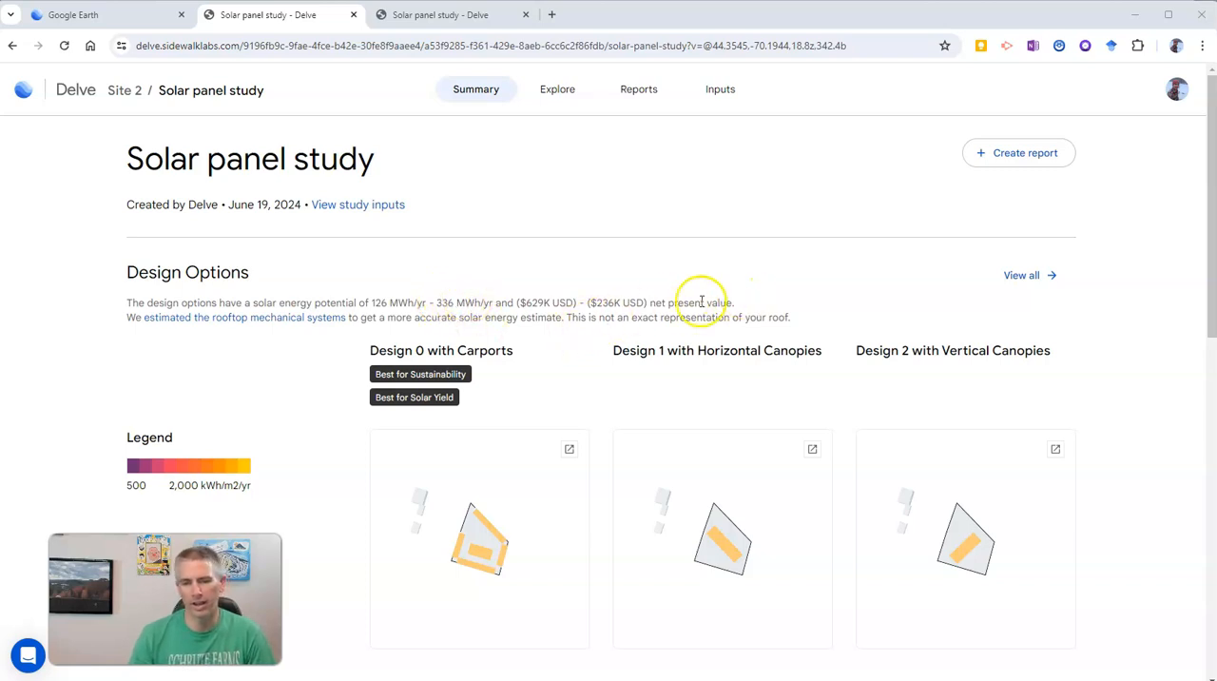
{"action": "scroll", "scroll_direction": "down", "scroll_amount": 3}
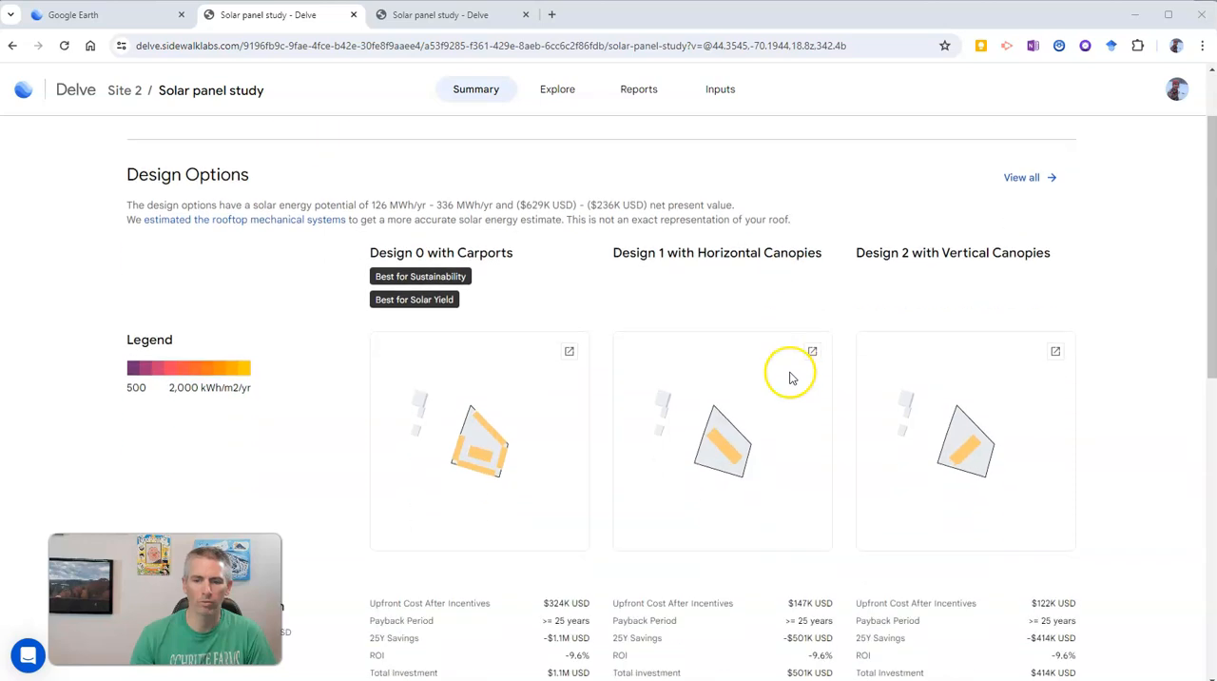
{"action": "scroll", "scroll_direction": "down", "scroll_amount": 3}
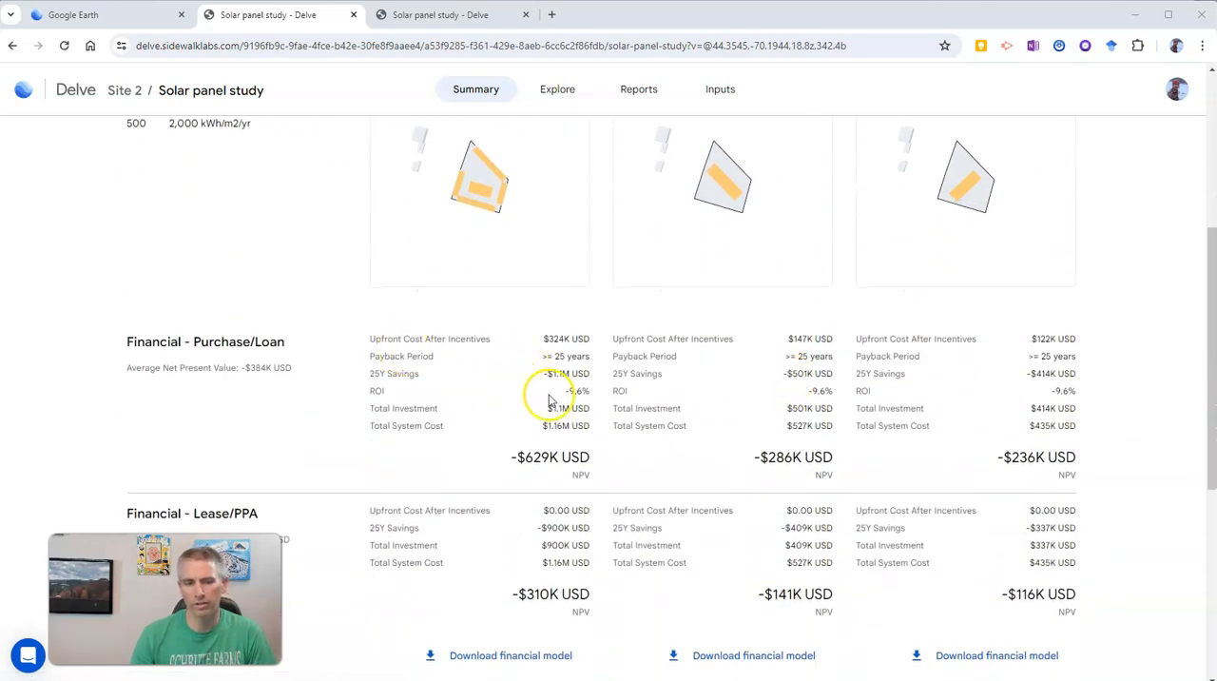
{"action": "scroll", "scroll_direction": "down", "scroll_amount": 3}
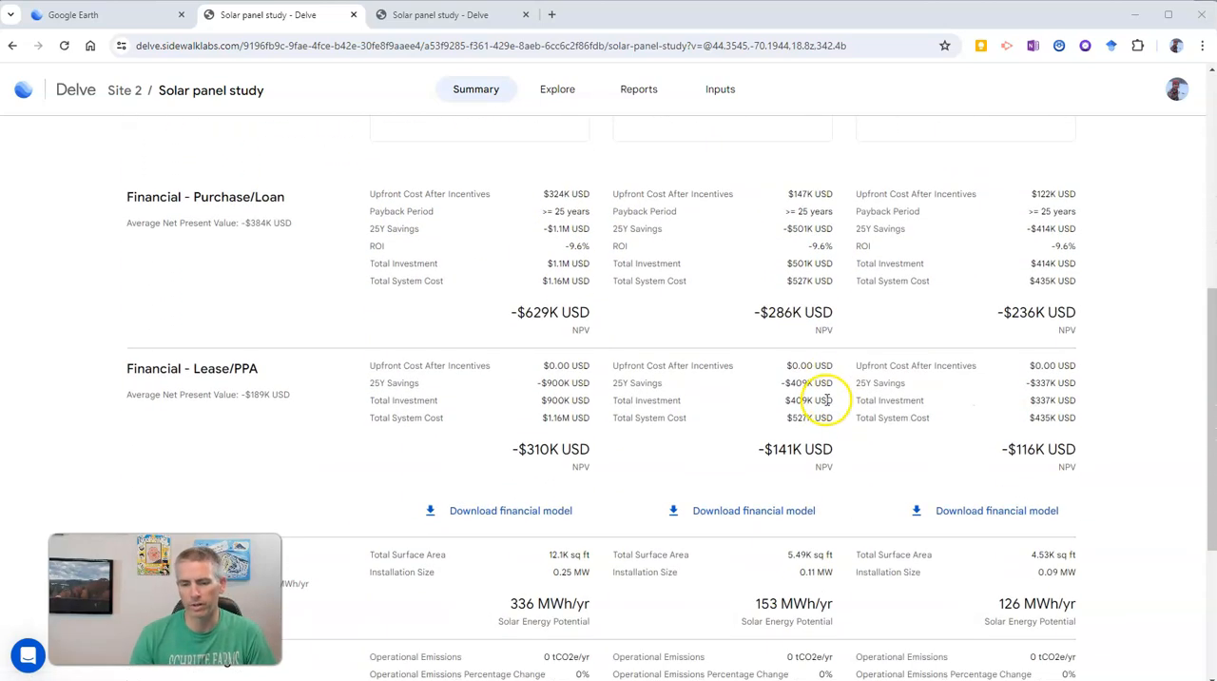
{"action": "scroll", "scroll_direction": "down", "scroll_amount": 3}
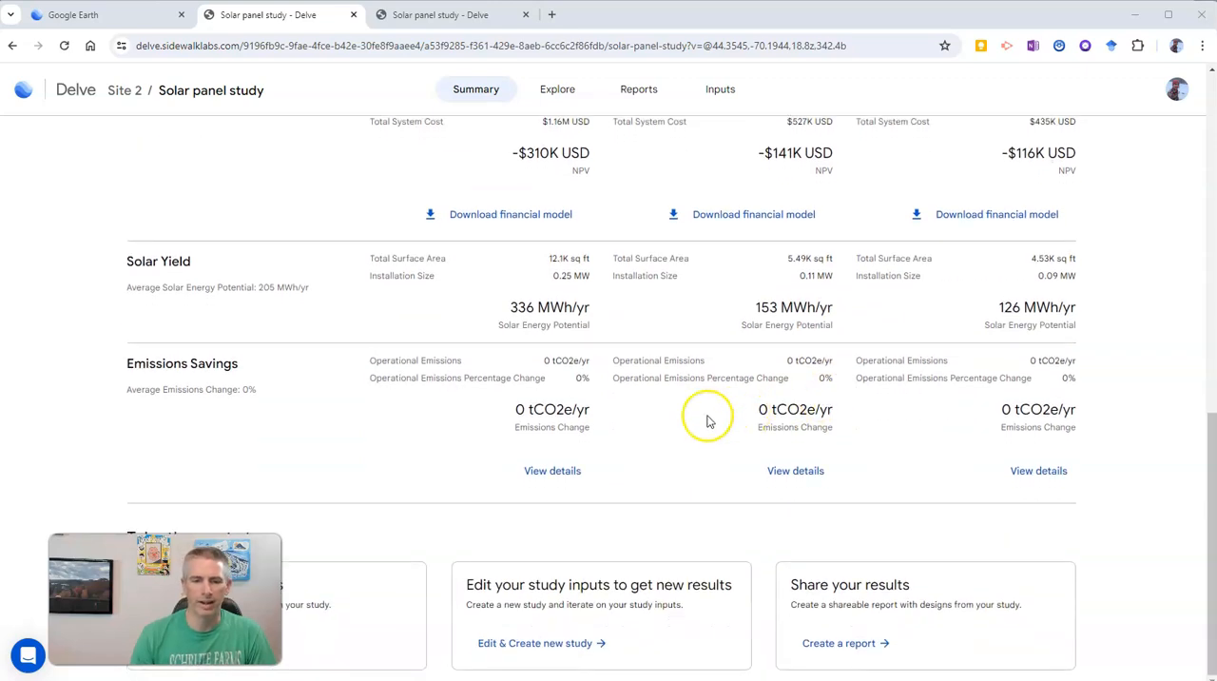
{"action": "scroll", "scroll_direction": "up", "scroll_amount": 3}
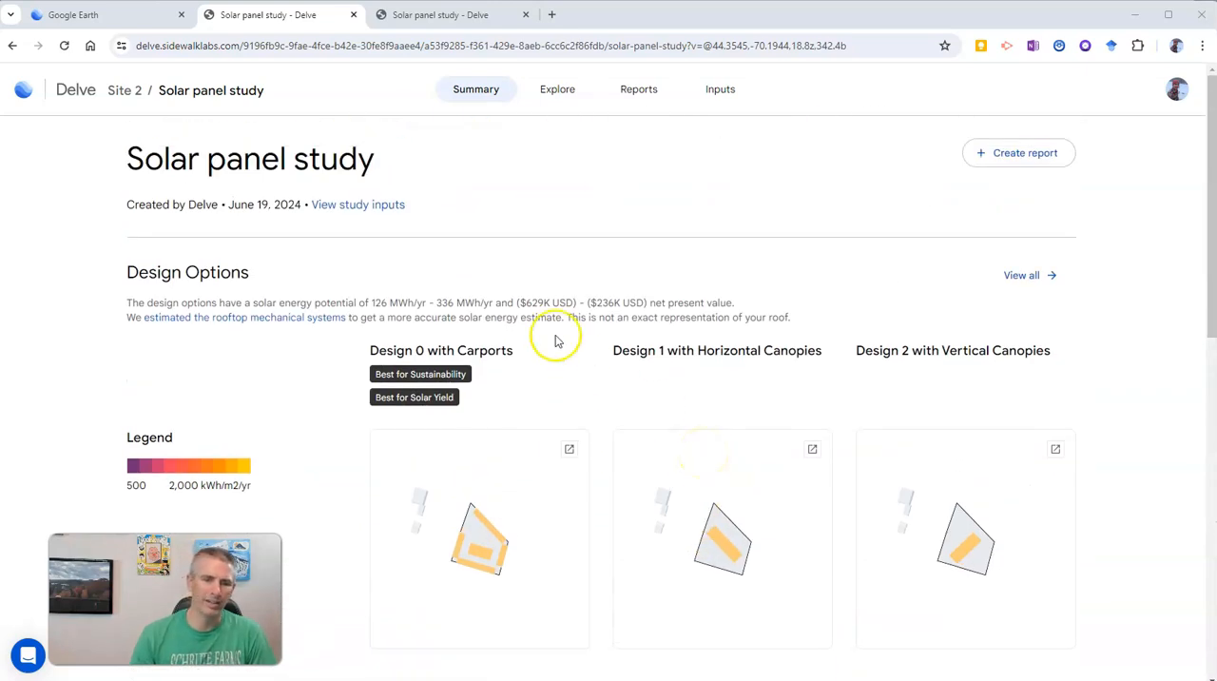
{"action": "mouse_move", "coordinate": [559, 343]}
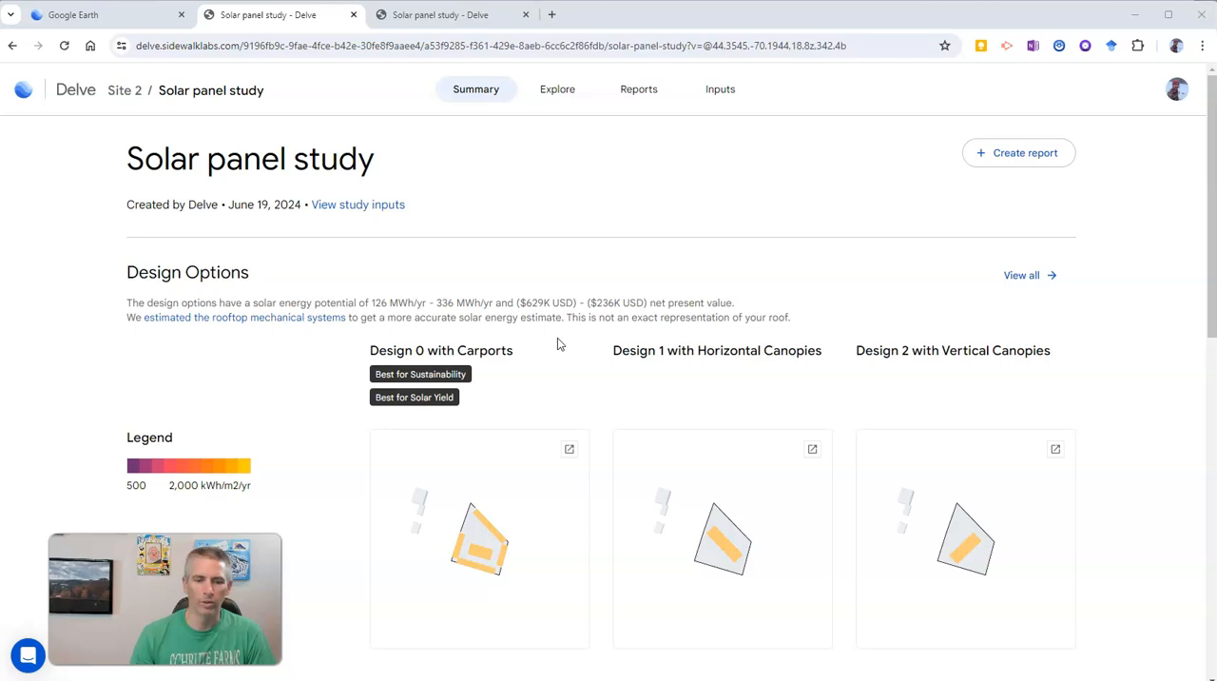
{"action": "mouse_move", "coordinate": [447, 14]}
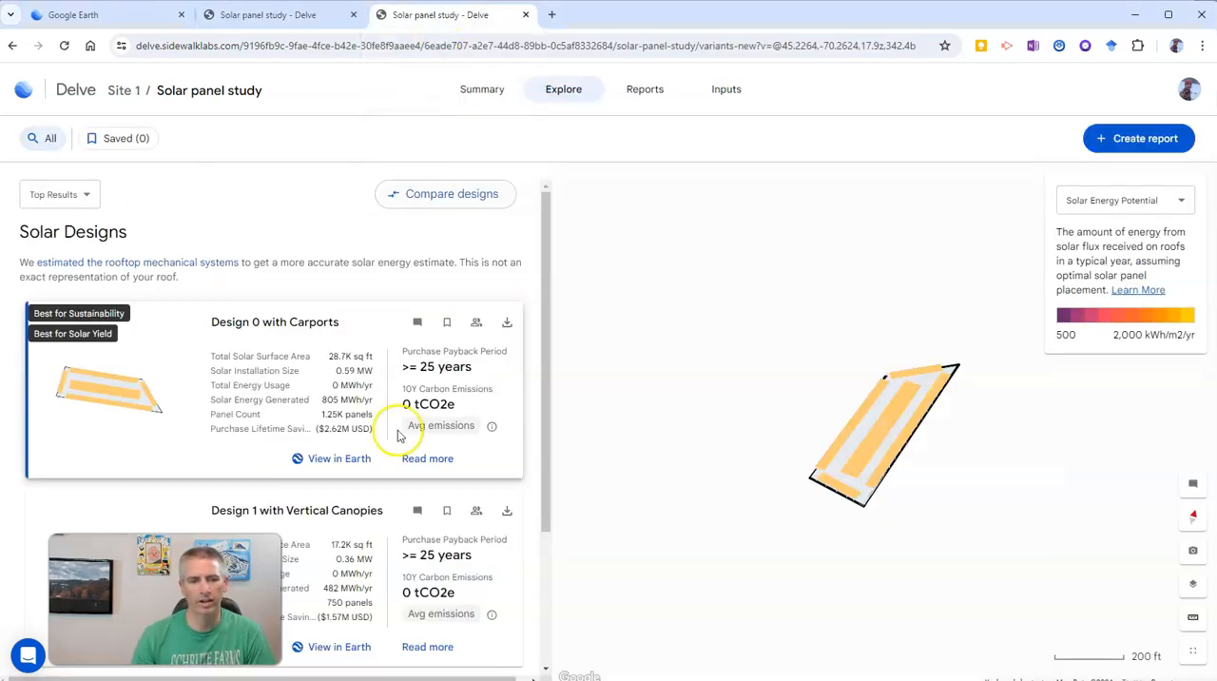
- Switch to the Site 2 study and review its Explore page listing the three carport and canopy designs
{"action": "scroll", "scroll_direction": "down", "scroll_amount": 3}
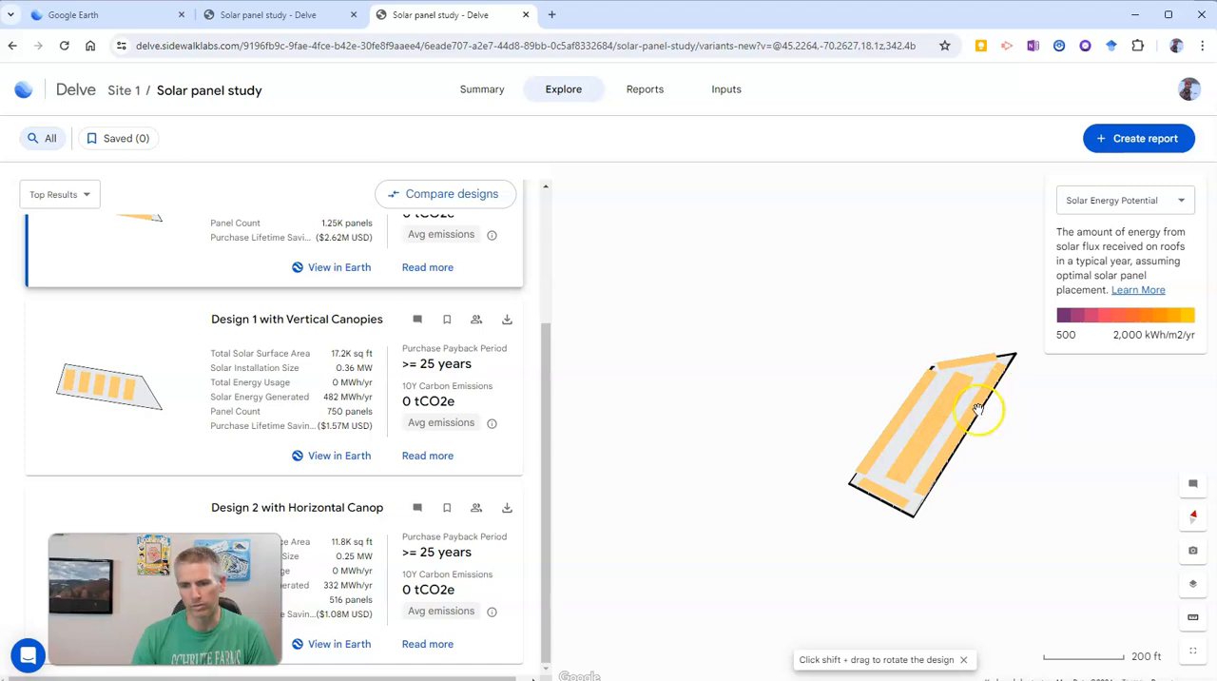
{"action": "mouse_move", "coordinate": [954, 409]}
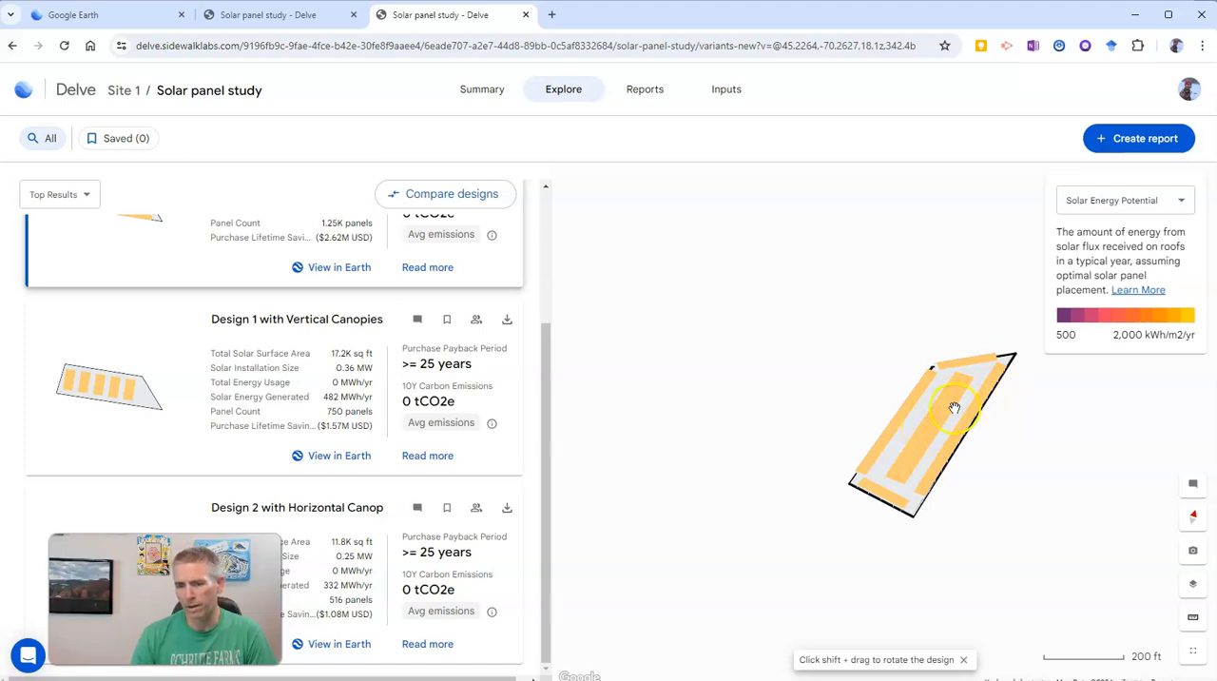
{"action": "scroll", "scroll_direction": "up", "scroll_amount": 3}
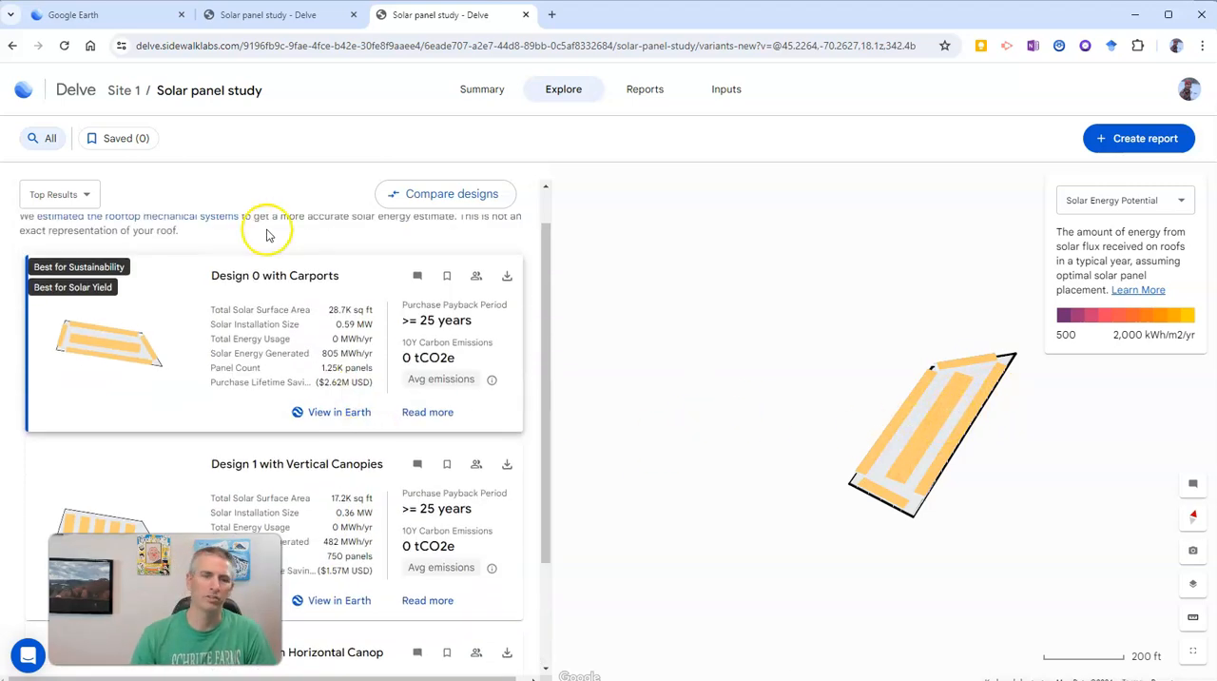
{"action": "left_click", "coordinate": [276, 14]}
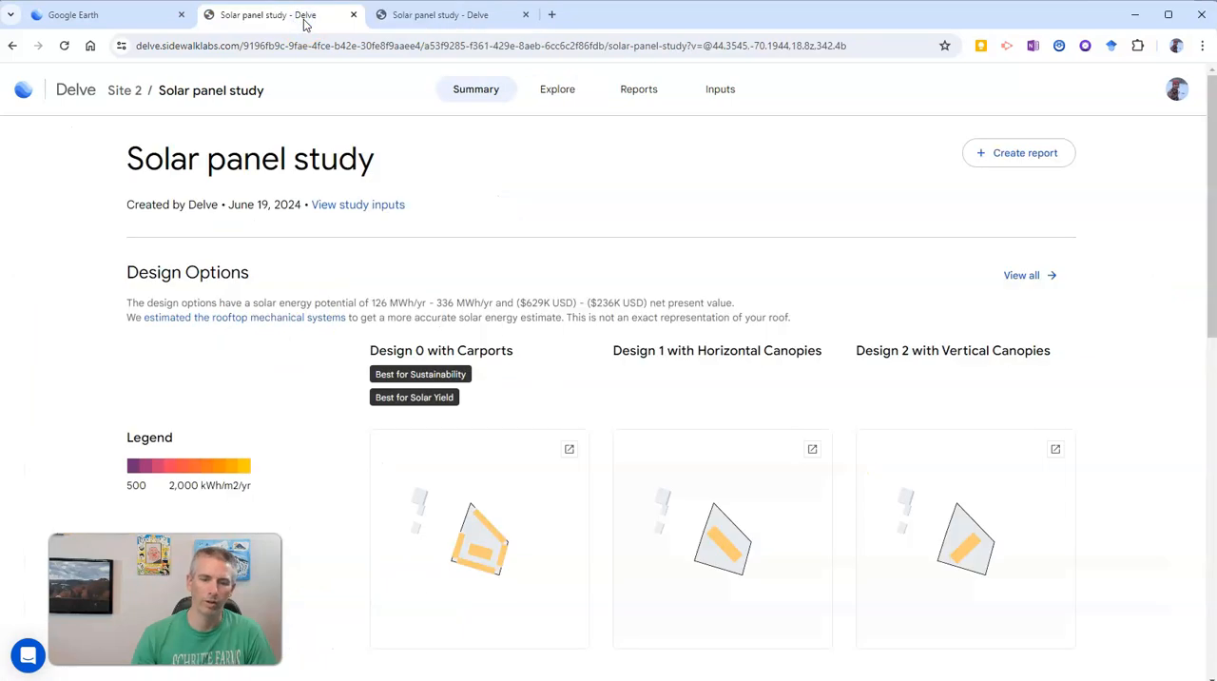
{"action": "left_click", "coordinate": [1021, 274]}
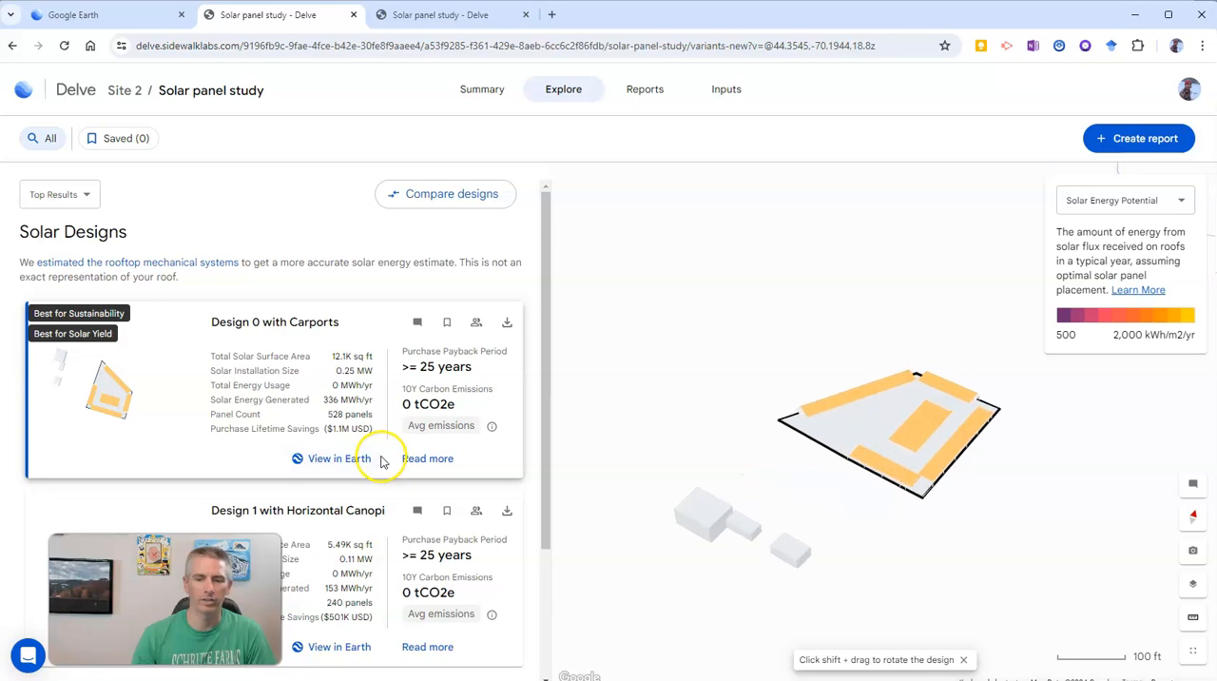
{"action": "scroll", "scroll_direction": "down", "scroll_amount": 3}
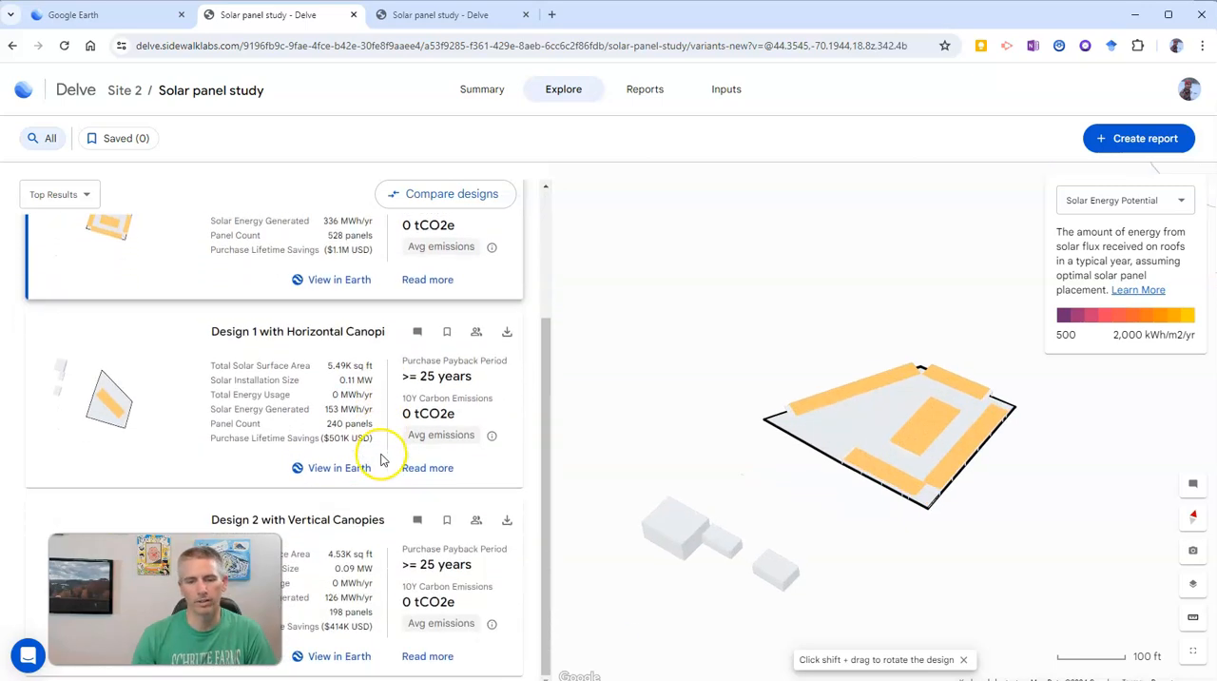
{"action": "scroll", "scroll_direction": "up", "scroll_amount": 3}
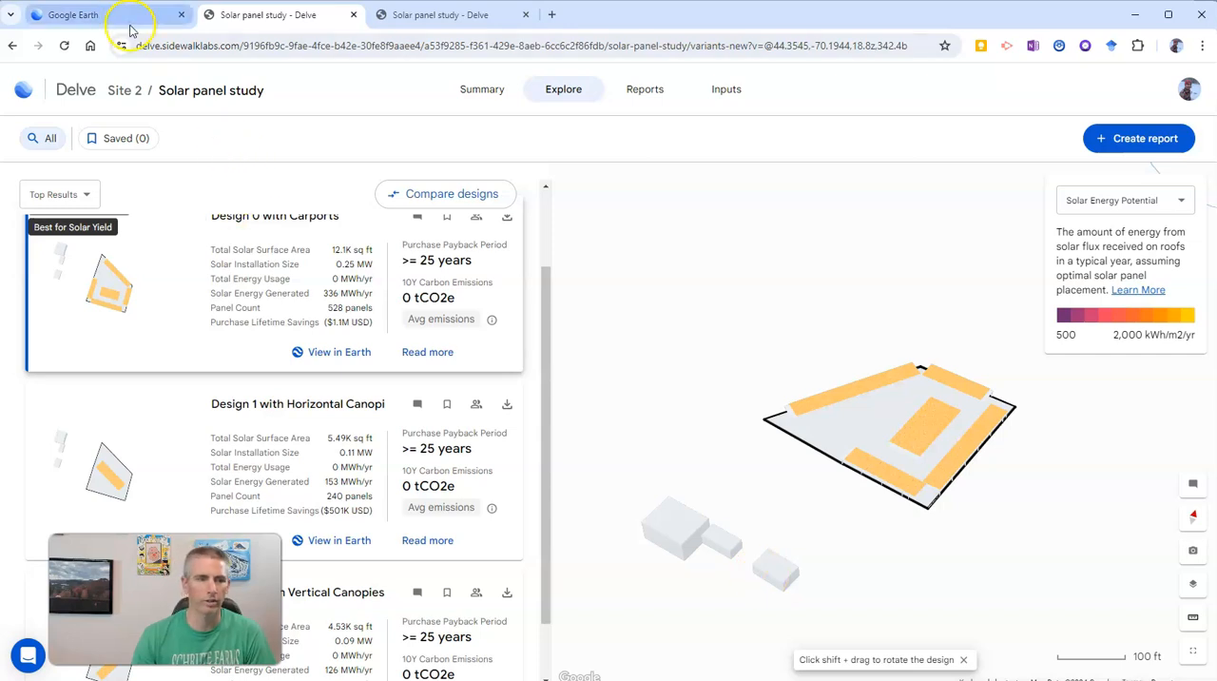
{"action": "left_click", "coordinate": [72, 13]}
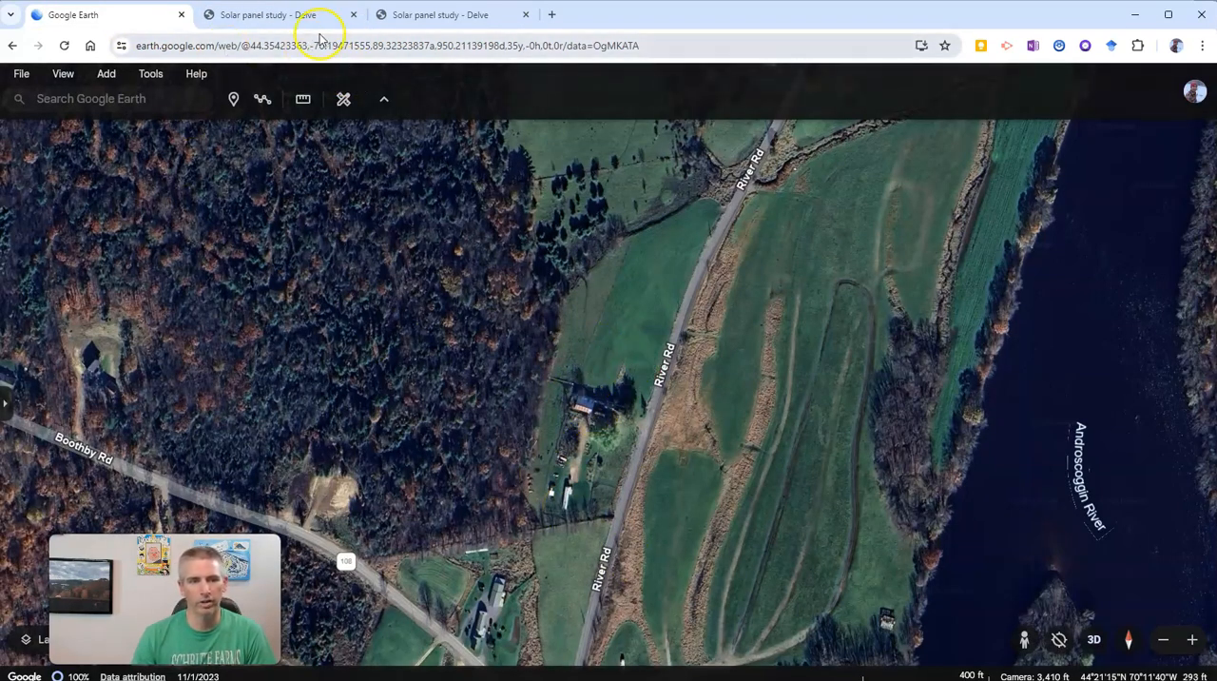
{"action": "left_click", "coordinate": [267, 13]}
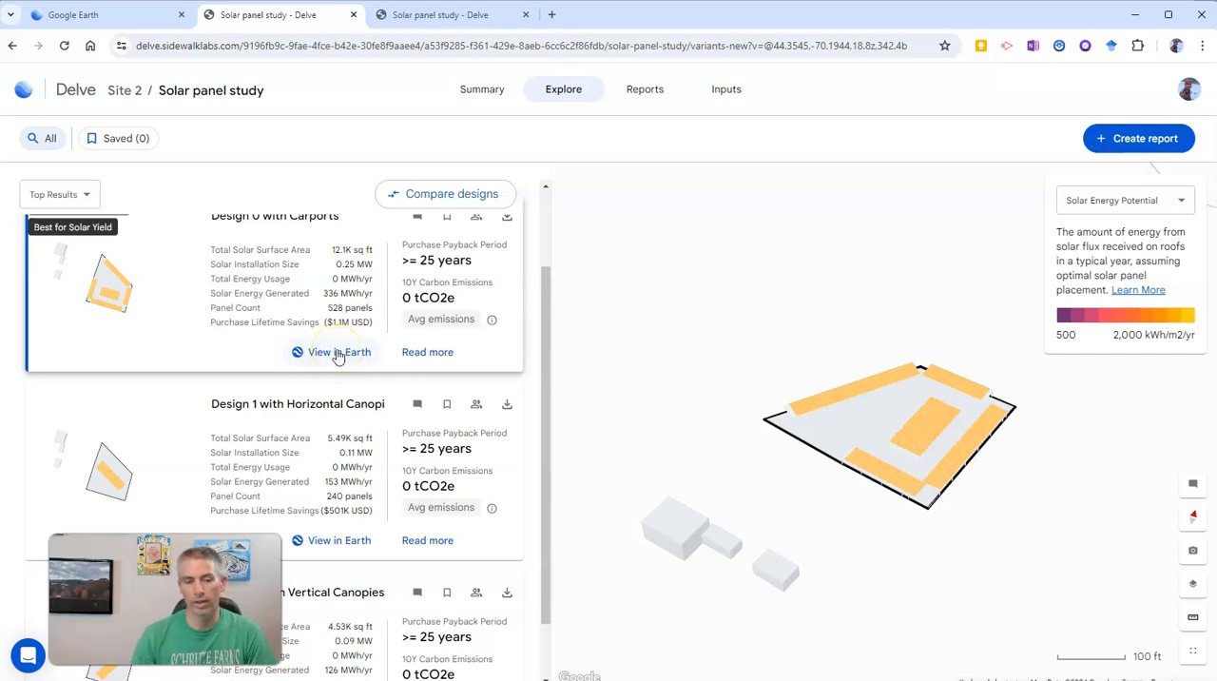
{"action": "left_click", "coordinate": [339, 352]}
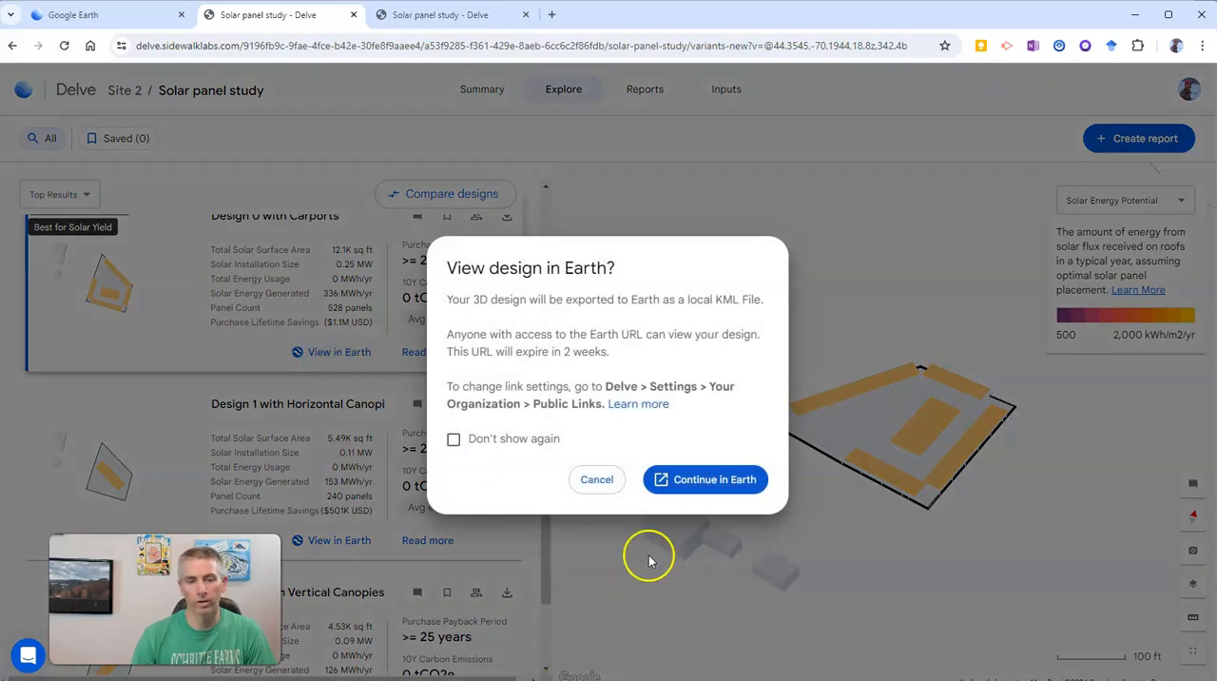
{"action": "mouse_move", "coordinate": [533, 327]}
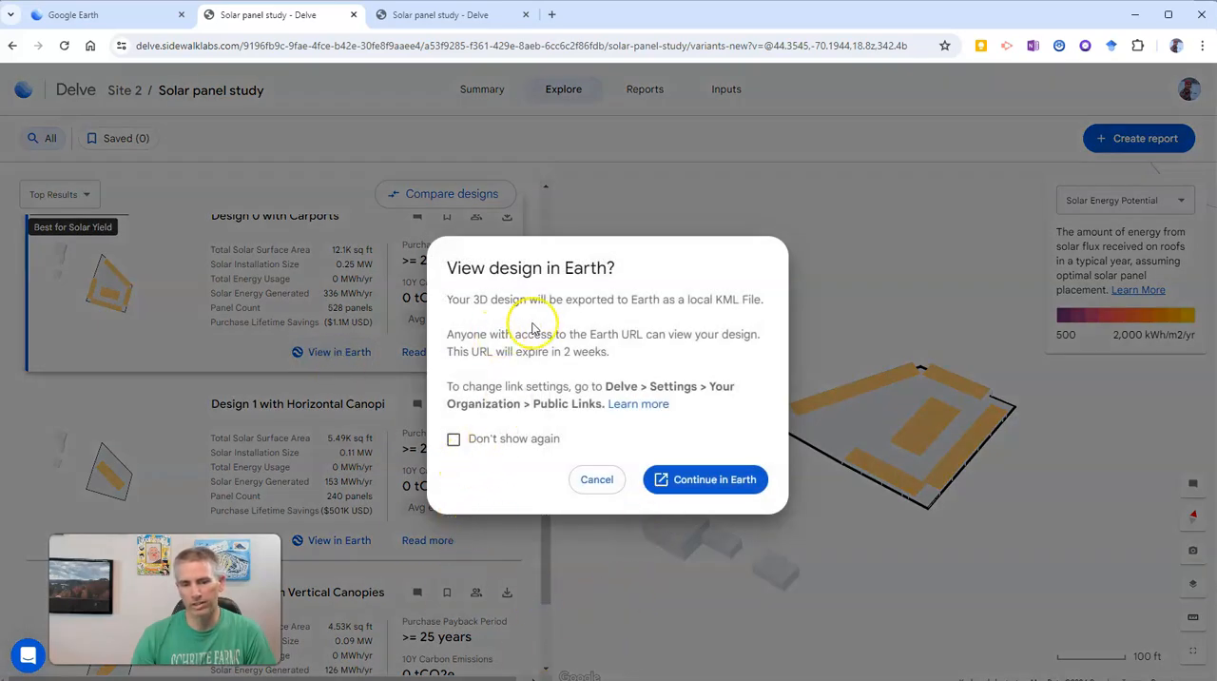
{"action": "mouse_move", "coordinate": [570, 314]}
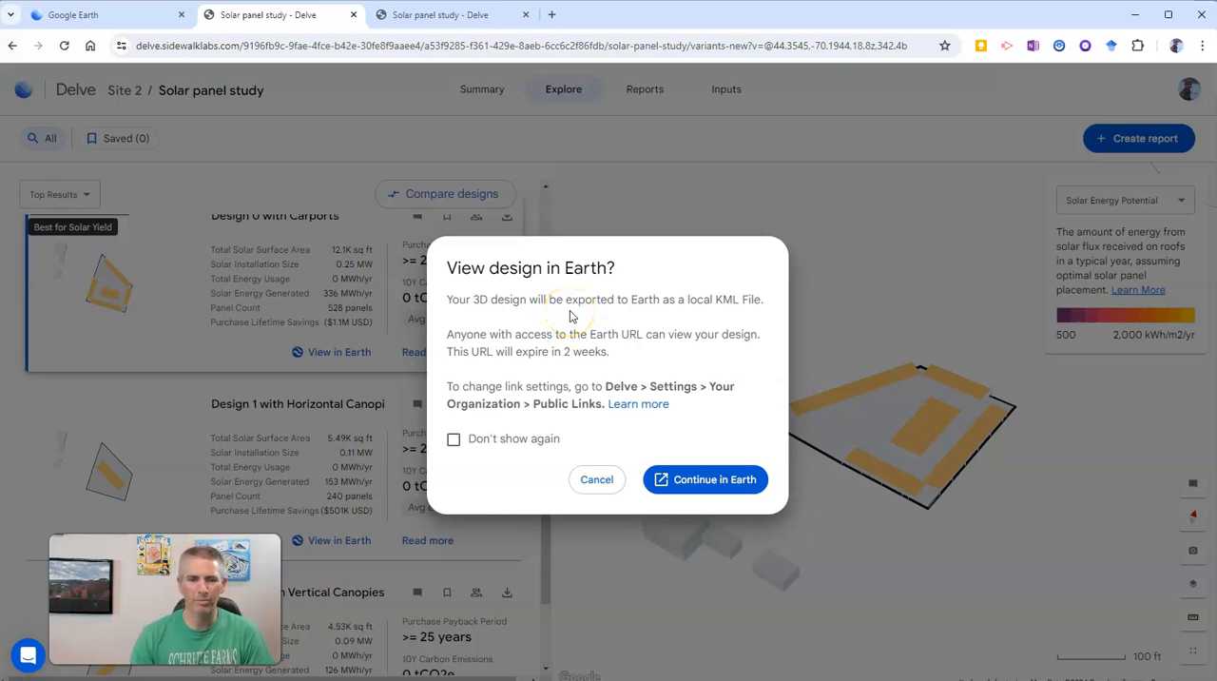
{"action": "mouse_move", "coordinate": [496, 381]}
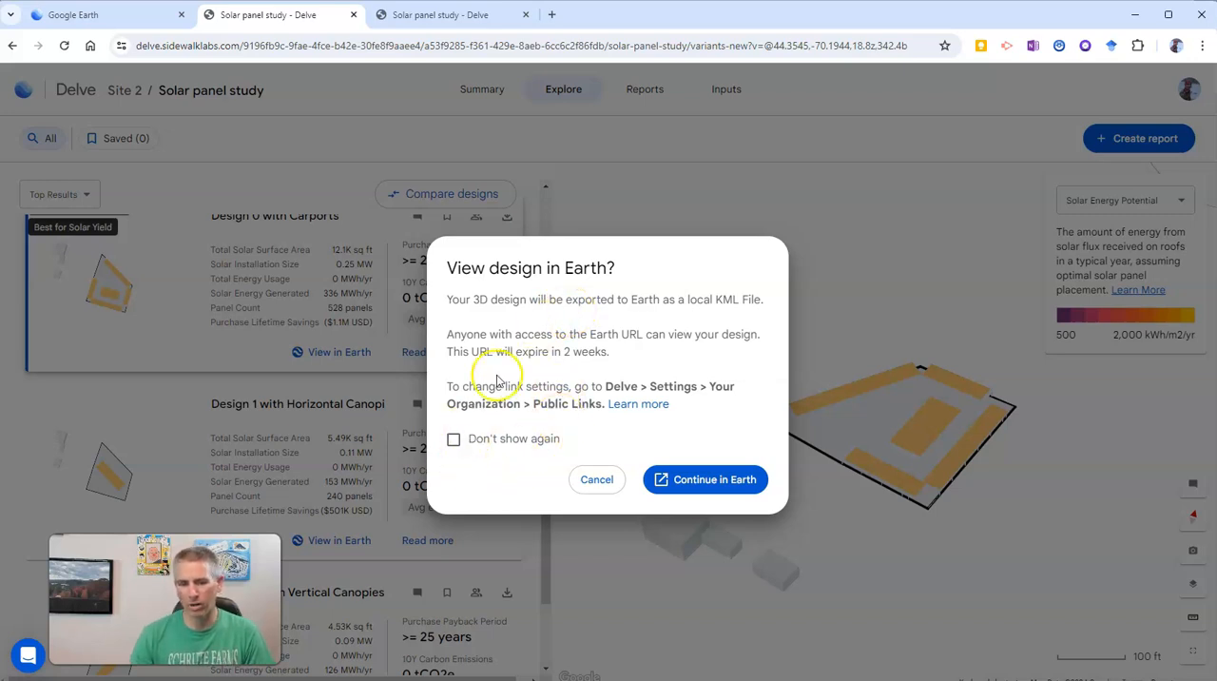
{"action": "mouse_move", "coordinate": [548, 365]}
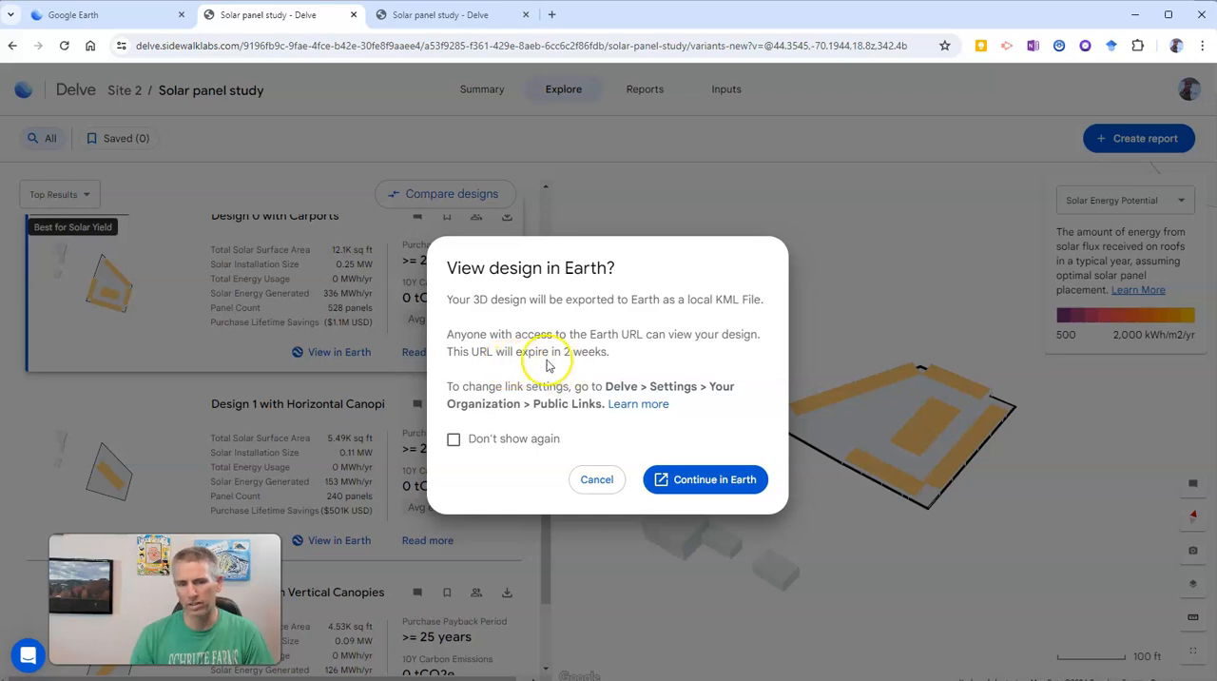
{"action": "mouse_move", "coordinate": [589, 480]}
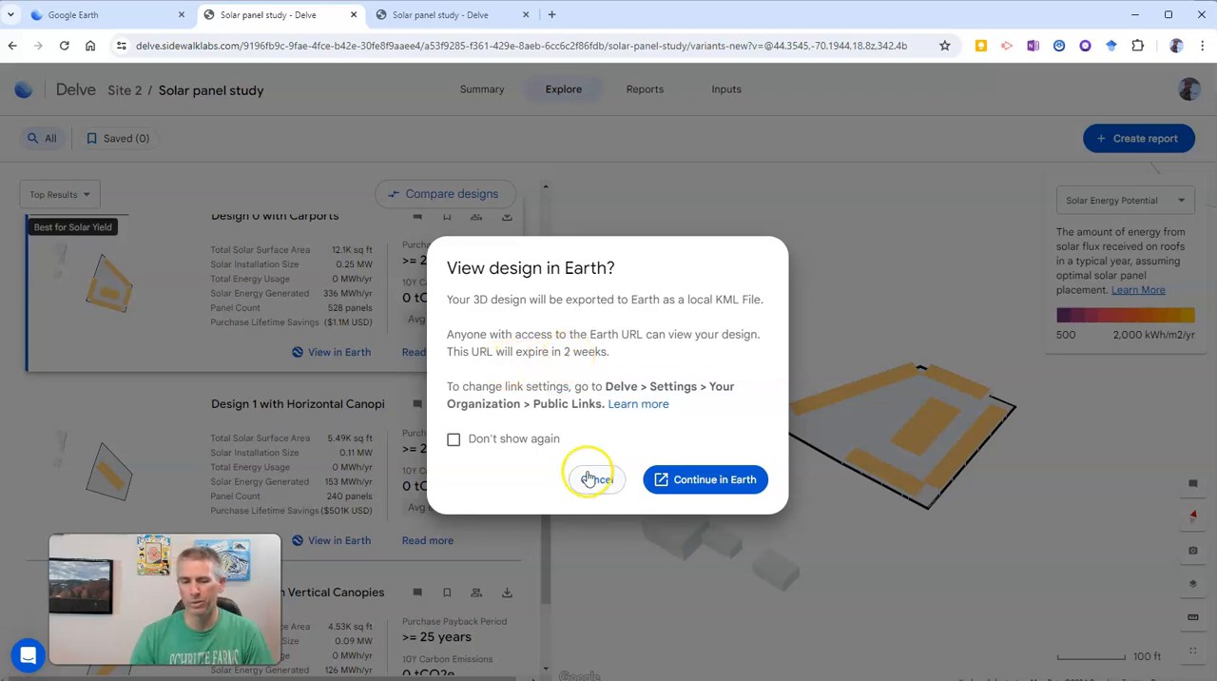
{"action": "left_click", "coordinate": [593, 479]}
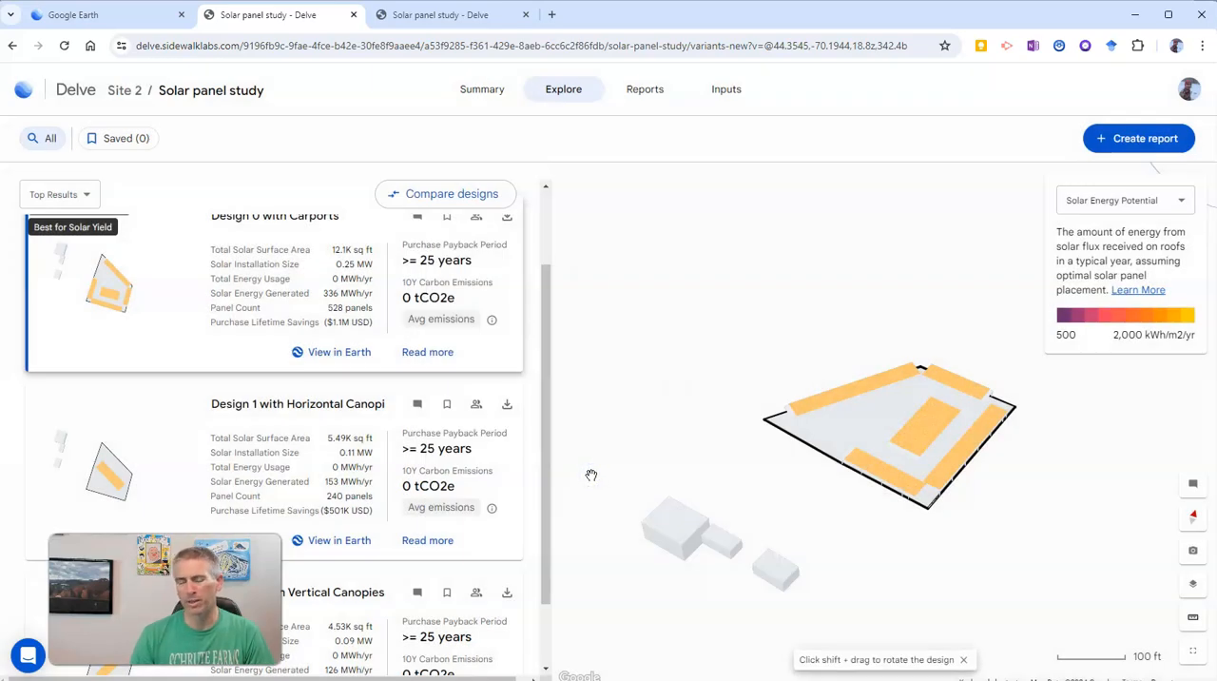